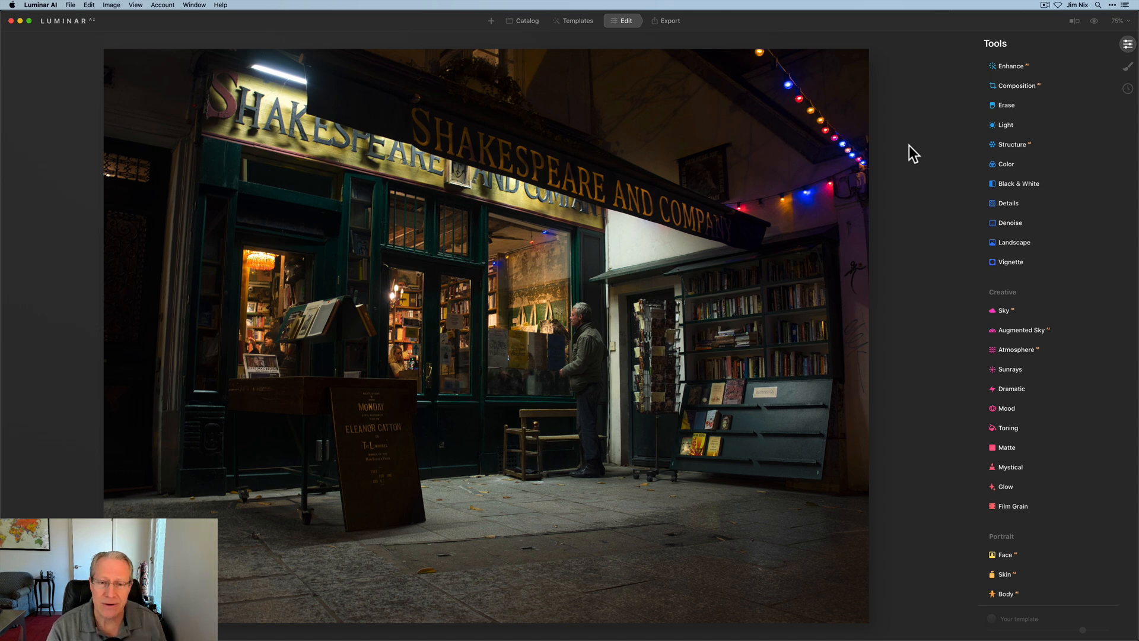
{"action": "mouse_move", "coordinate": [961, 162]}
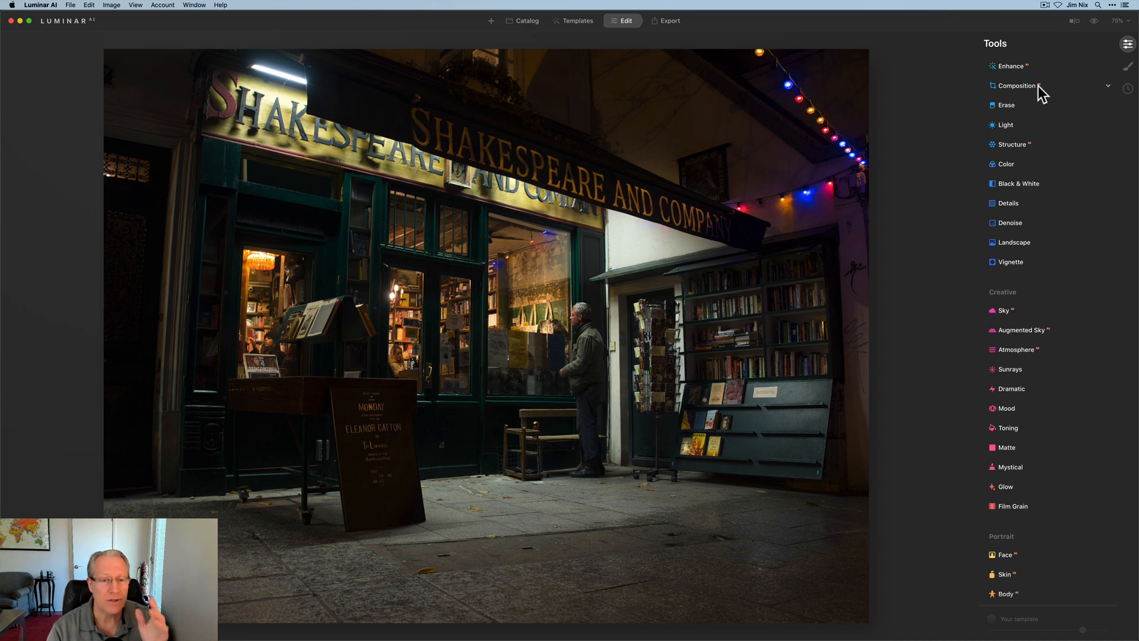
Step: Crop the photo to 2:3 around the shopfront and book stalls, and apply it
{"action": "left_click", "coordinate": [1018, 85]}
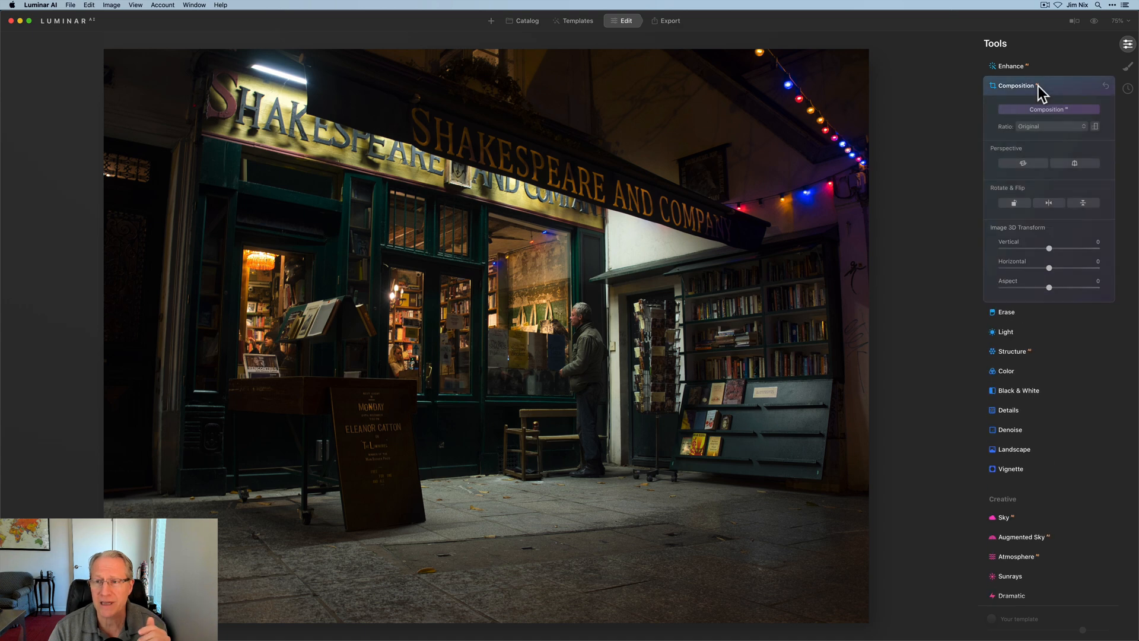
{"action": "left_click", "coordinate": [1052, 125]}
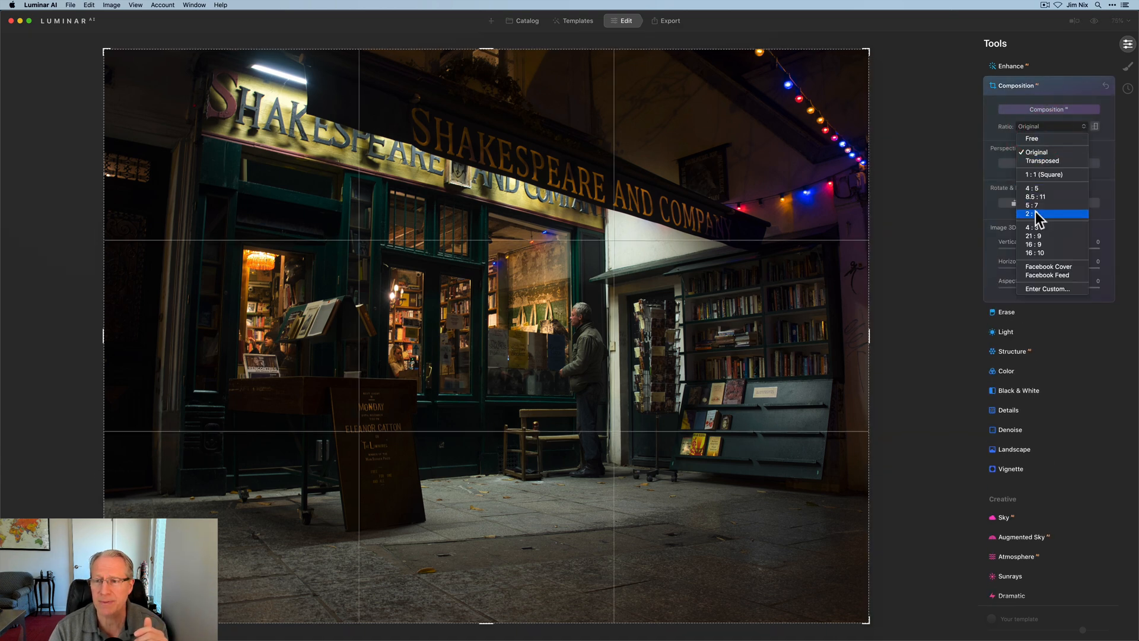
{"action": "left_click", "coordinate": [1032, 213]}
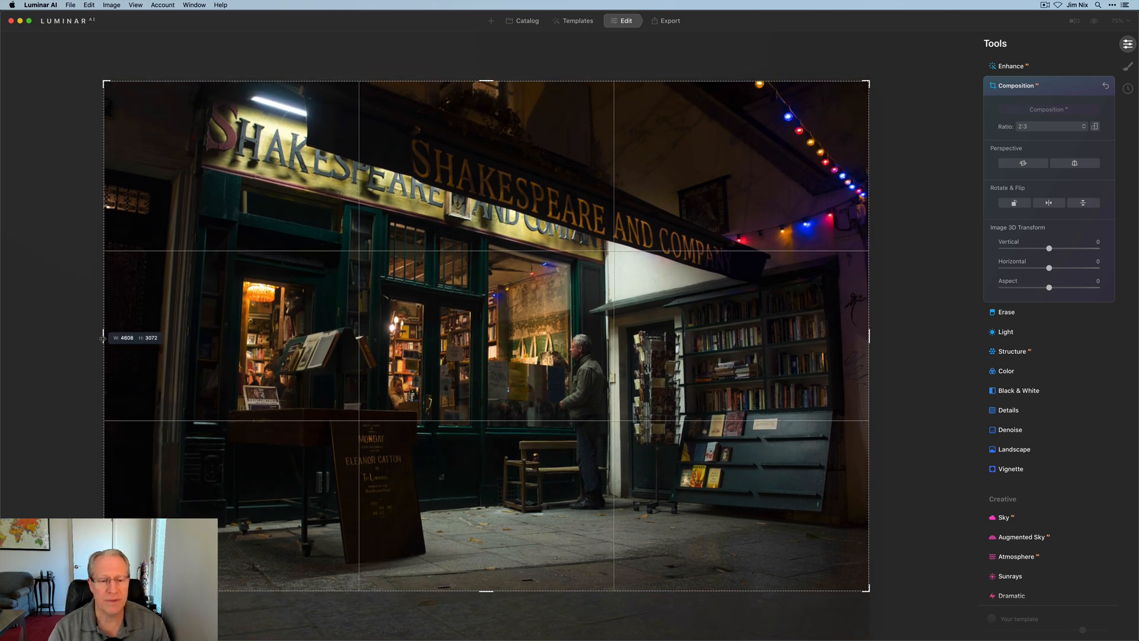
{"action": "left_click_drag", "start_coordinate": [106, 339], "coordinate": [124, 342]}
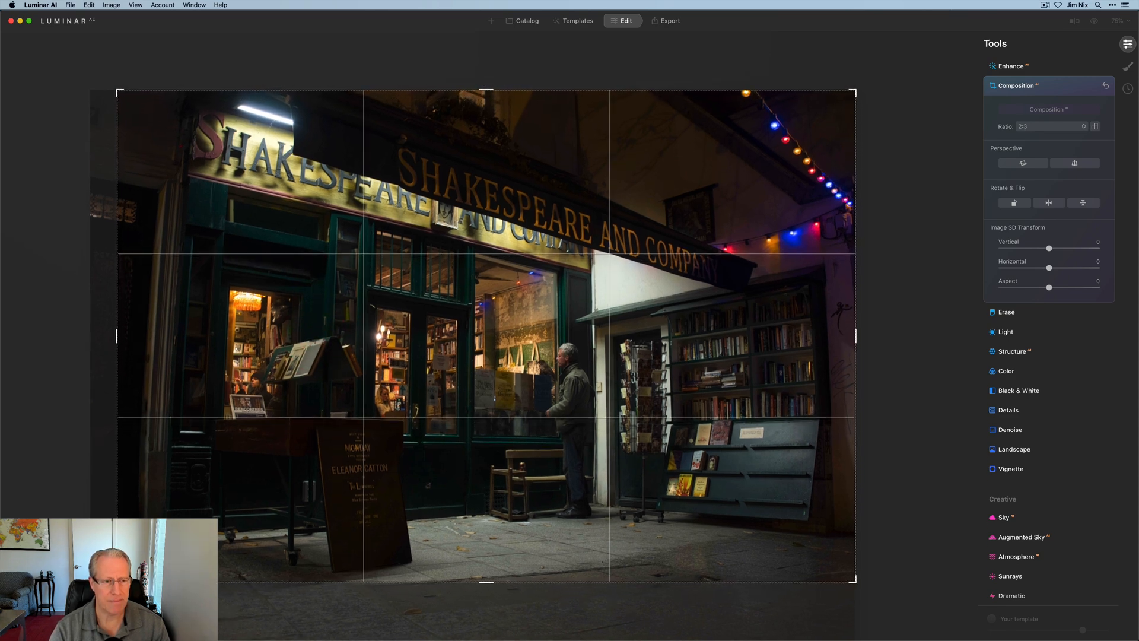
{"action": "left_click", "coordinate": [1048, 203]}
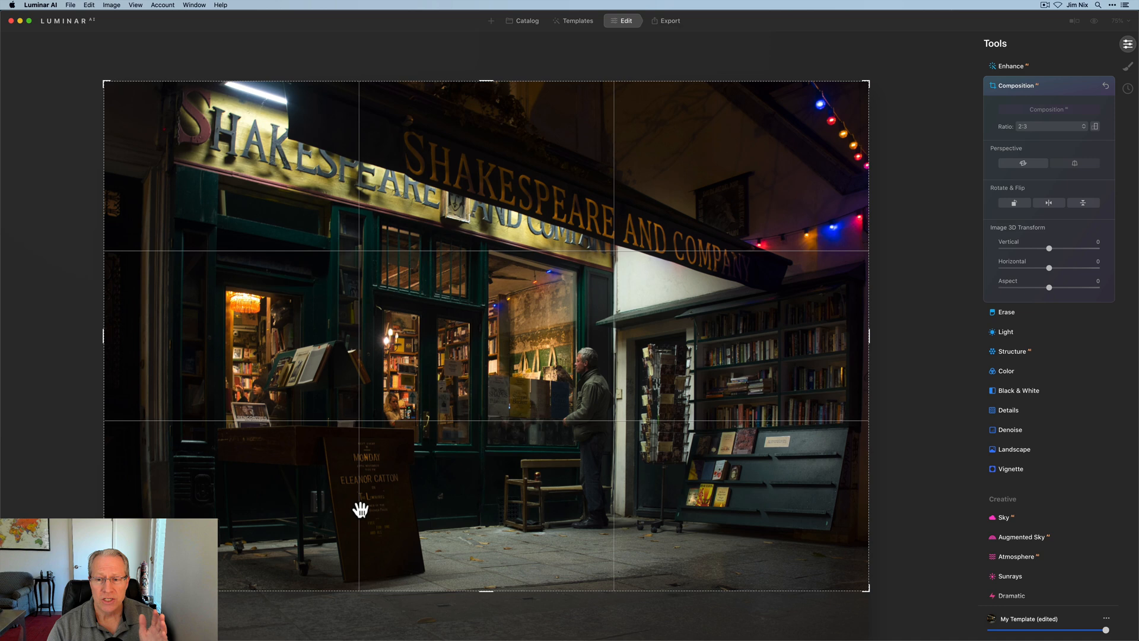
{"action": "left_click", "coordinate": [1051, 85]}
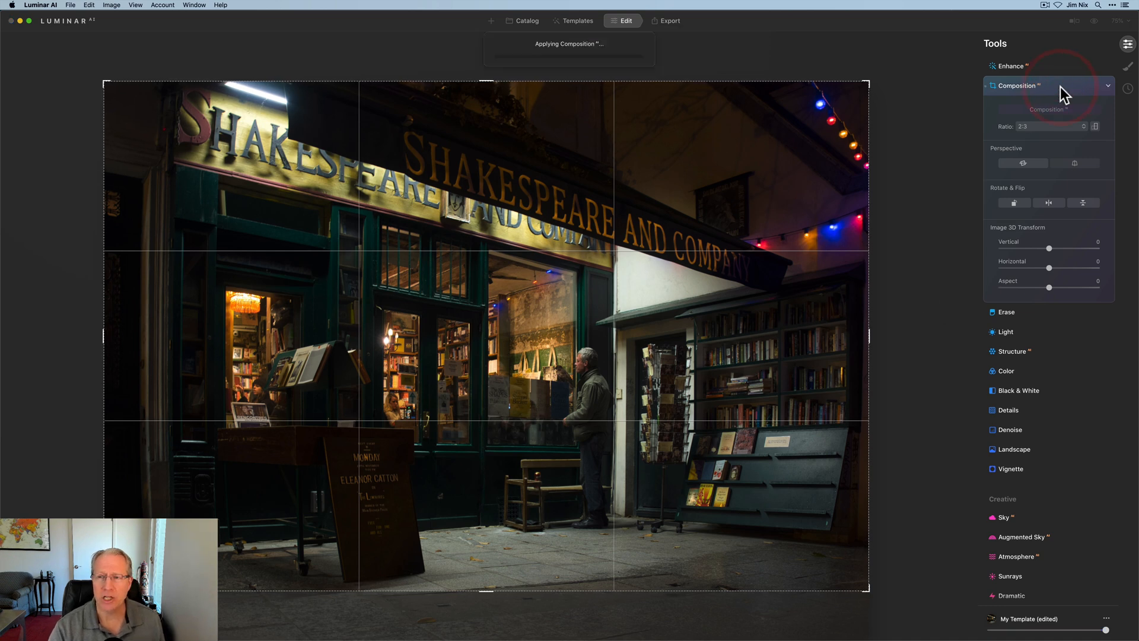
{"action": "left_click", "coordinate": [1110, 85]}
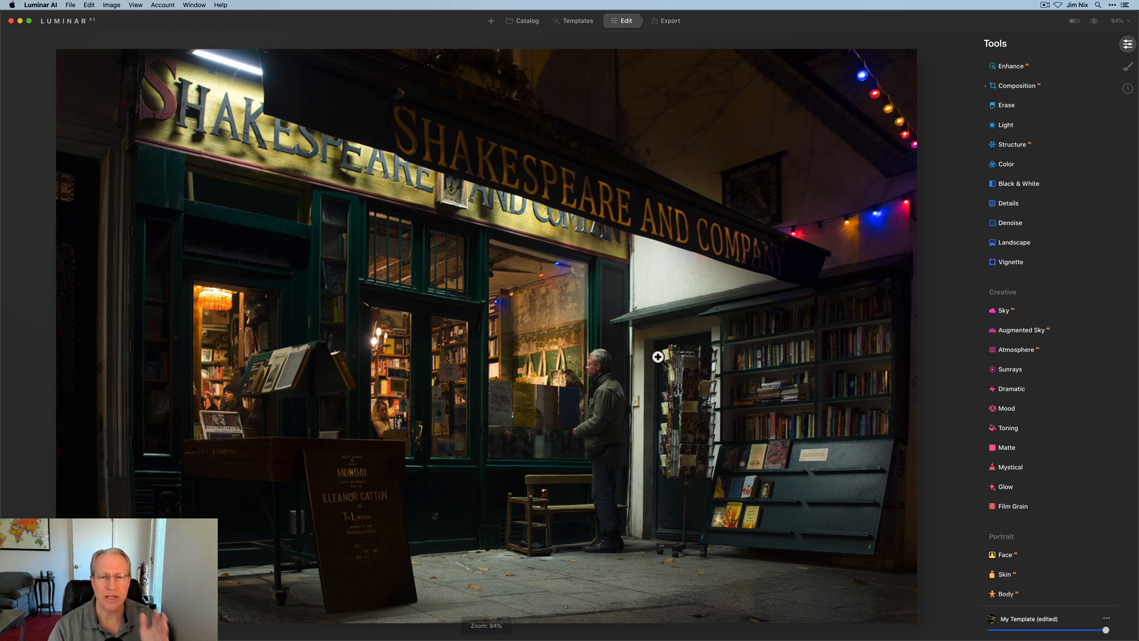
Step: Set the Optics Lens Distortion slider to about 36
{"action": "scroll", "scroll_direction": "down", "scroll_amount": 3}
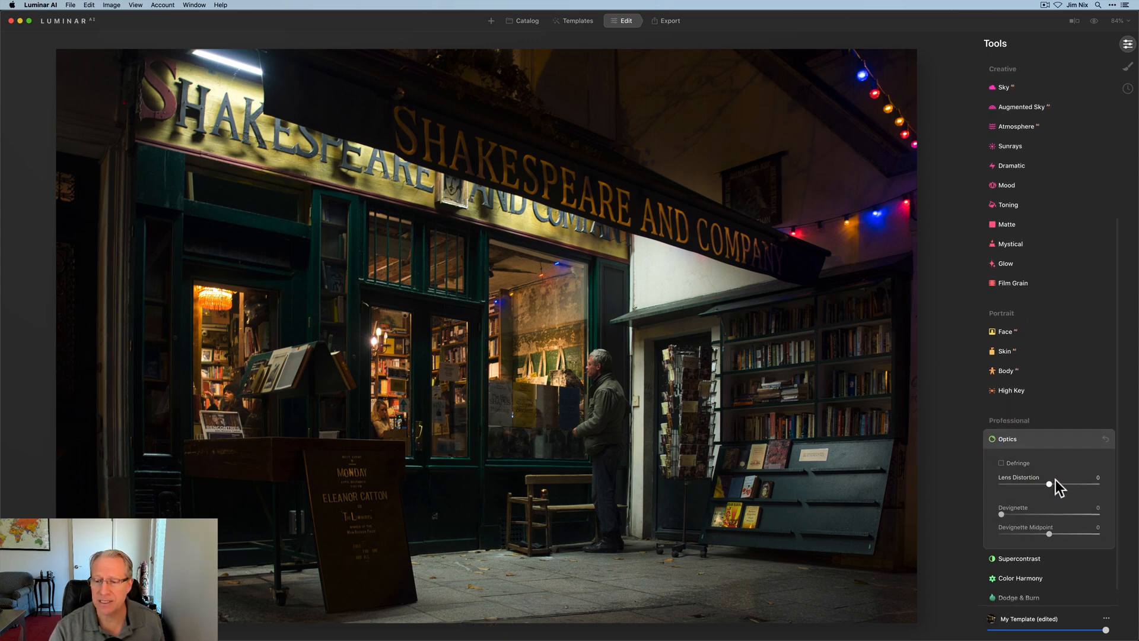
{"action": "left_click_drag", "start_coordinate": [1048, 485], "coordinate": [1068, 485]}
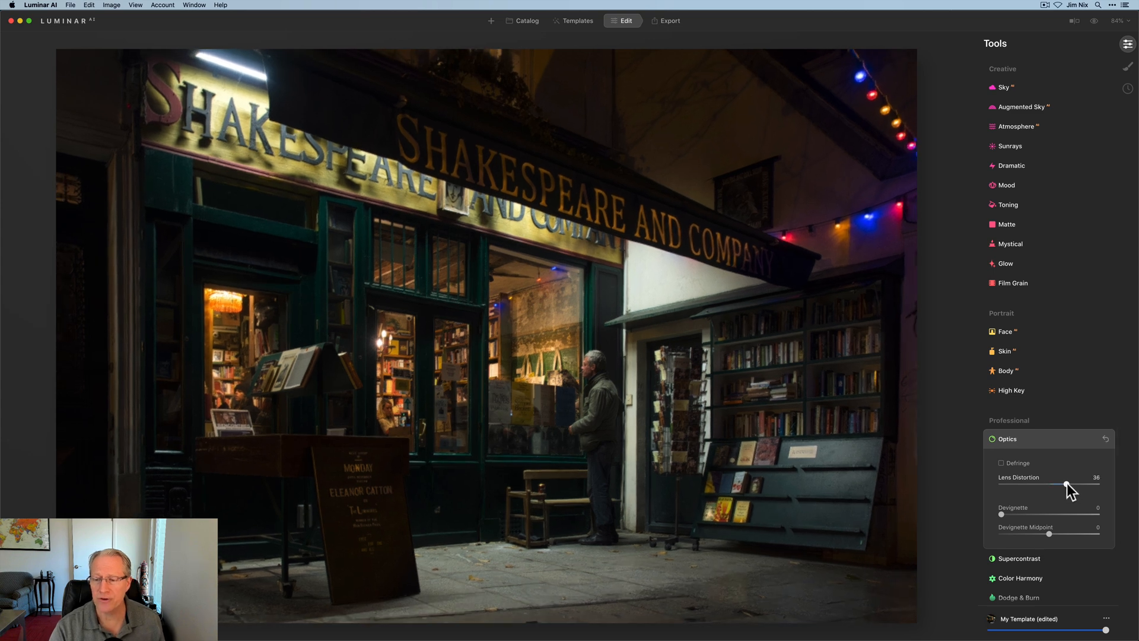
{"action": "left_click_drag", "start_coordinate": [1069, 486], "coordinate": [1061, 487]}
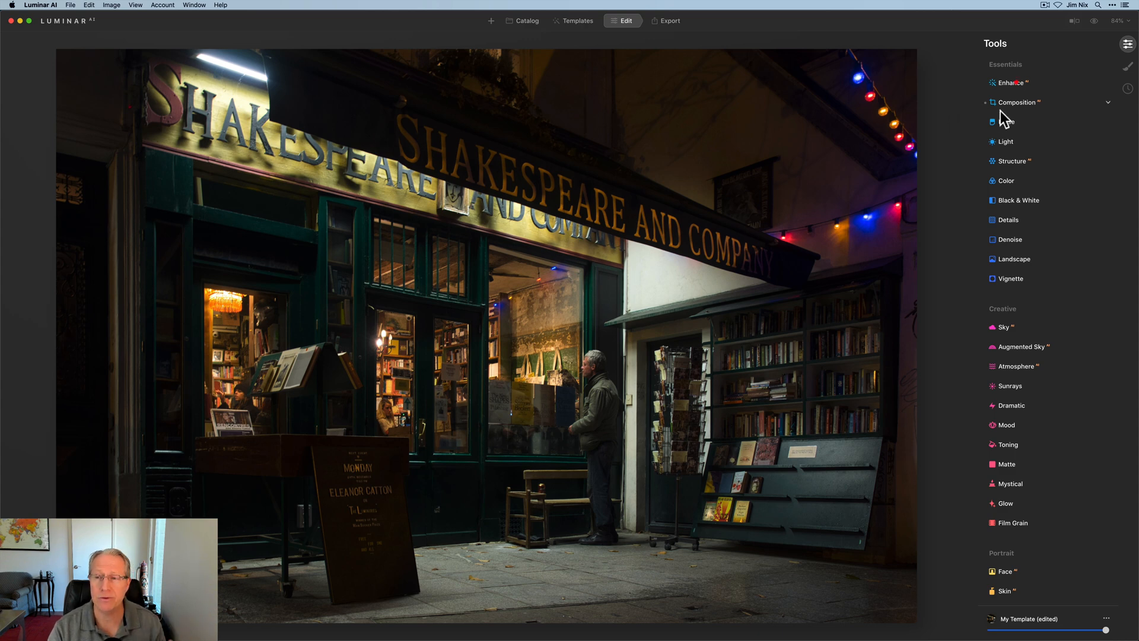
Step: Set Accent AI in Enhance to about 52
{"action": "left_click", "coordinate": [1012, 83]}
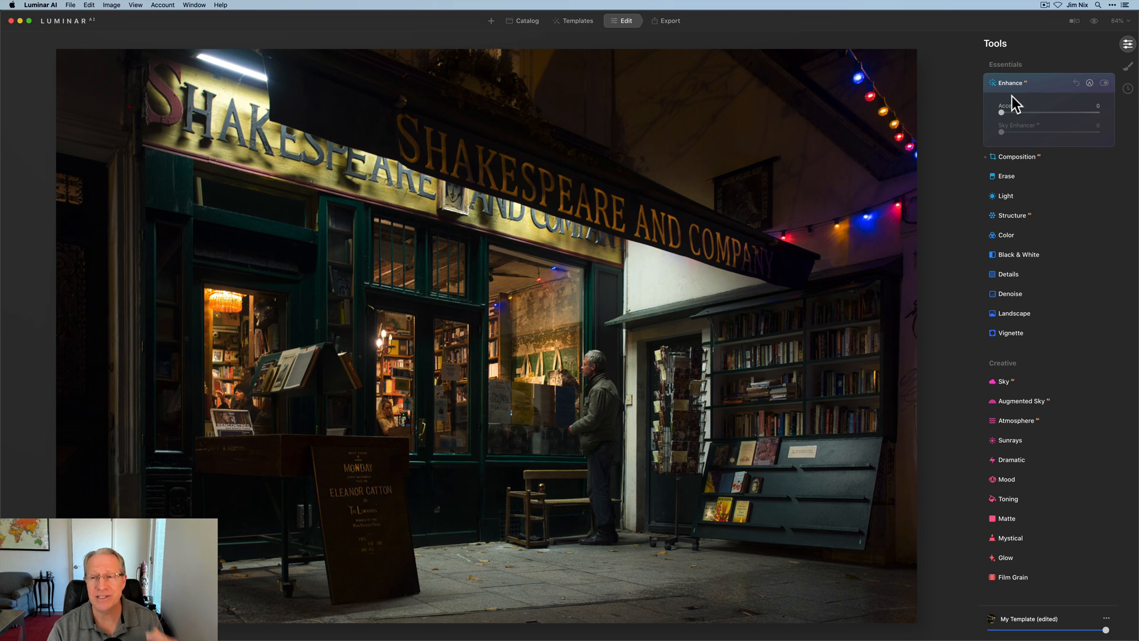
{"action": "left_click_drag", "start_coordinate": [1002, 113], "coordinate": [1082, 113]}
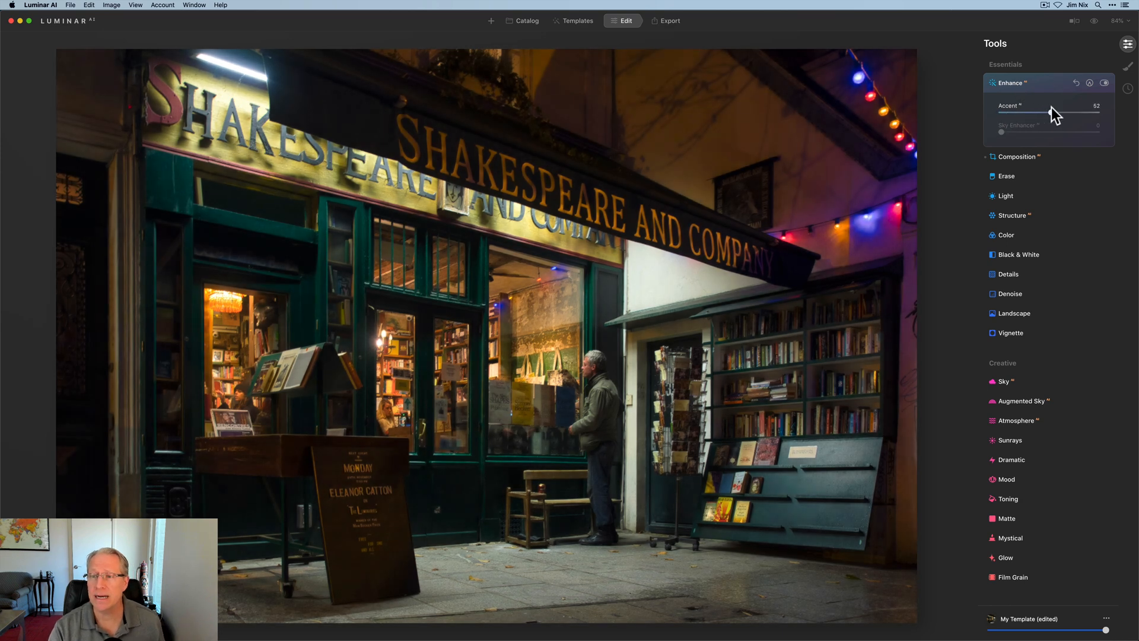
{"action": "left_click_drag", "start_coordinate": [1075, 114], "coordinate": [1072, 114]}
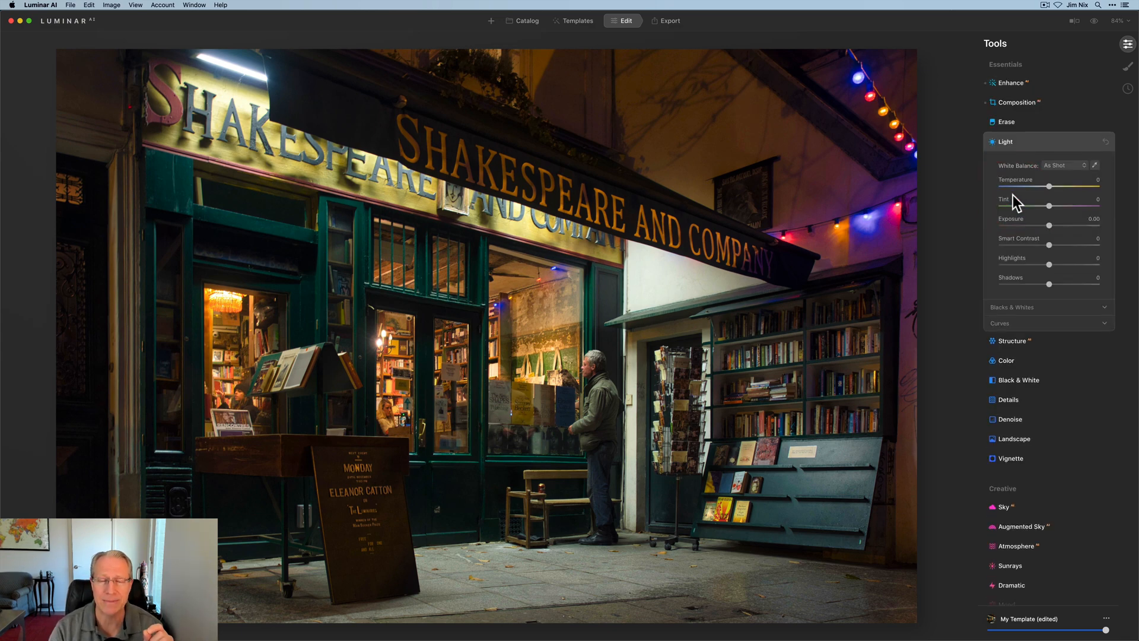
{"action": "mouse_move", "coordinate": [1050, 189]}
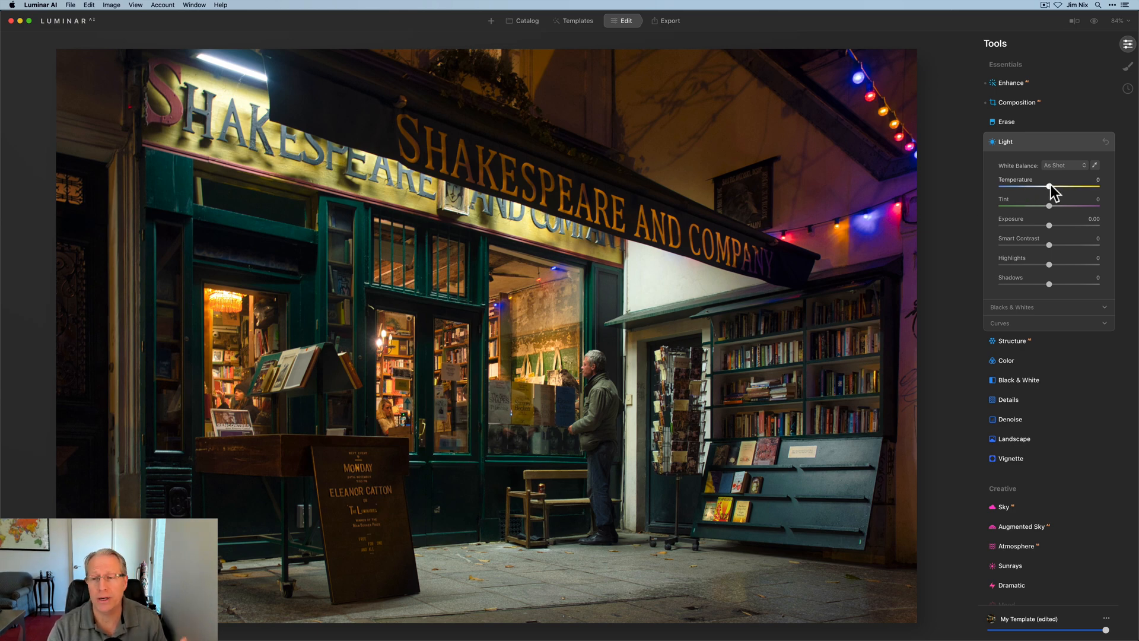
Step: Set Light Temperature -30, Smart Contrast 25, Highlights -35 and Shadows 26
{"action": "left_click_drag", "start_coordinate": [1050, 188], "coordinate": [1036, 189]}
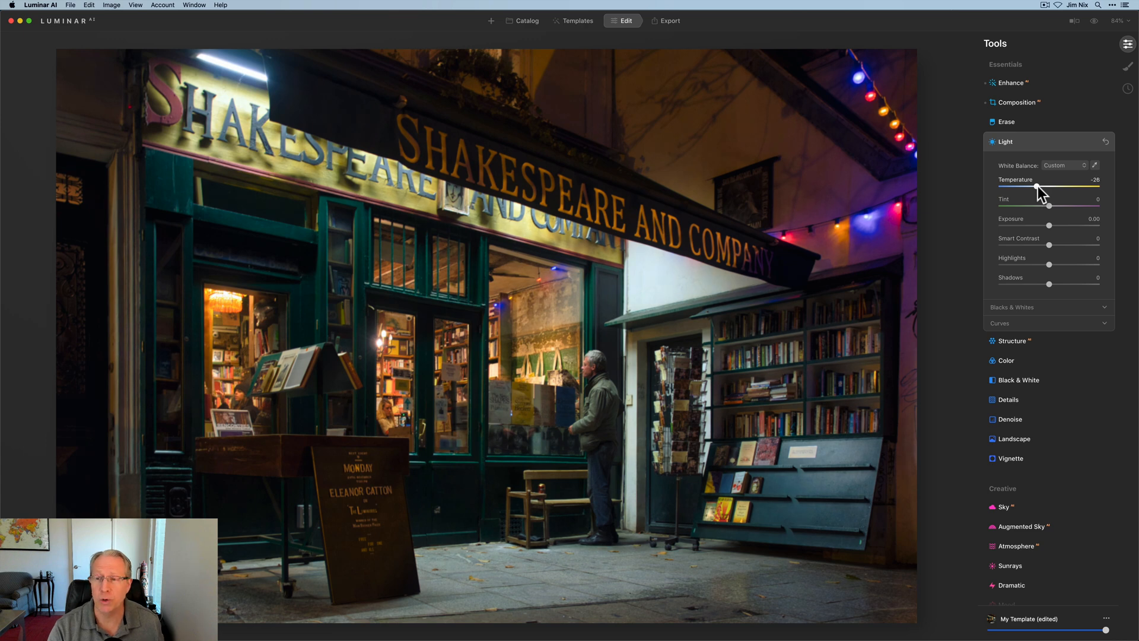
{"action": "left_click_drag", "start_coordinate": [1039, 187], "coordinate": [1032, 187]}
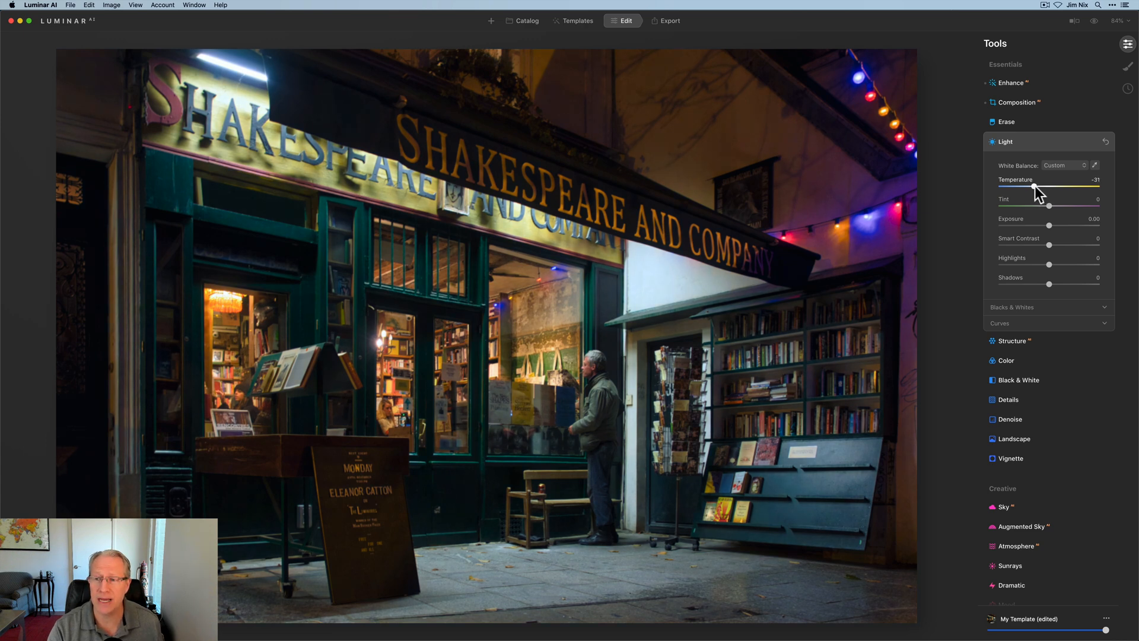
{"action": "left_click_drag", "start_coordinate": [1033, 191], "coordinate": [1049, 191]}
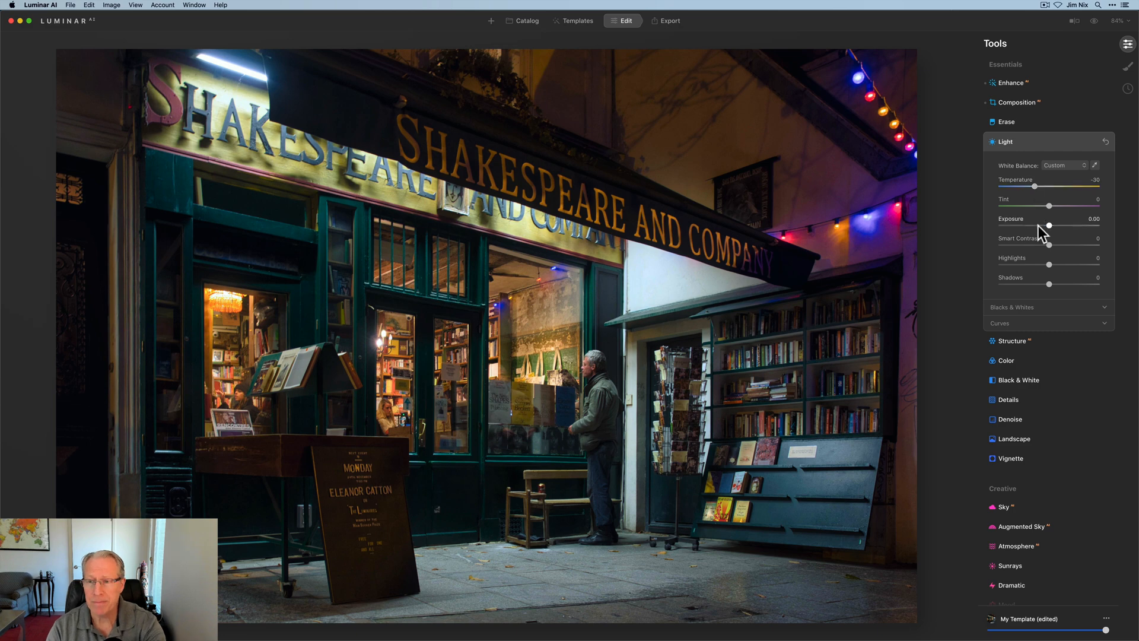
{"action": "left_click_drag", "start_coordinate": [1049, 244], "coordinate": [1062, 244]}
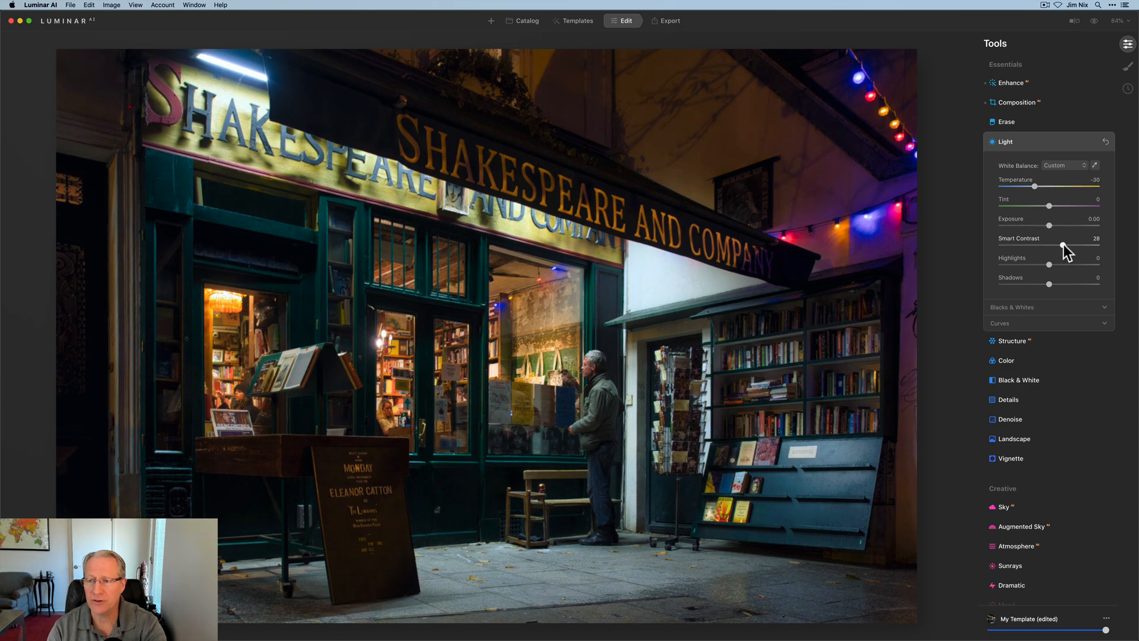
{"action": "left_click_drag", "start_coordinate": [1063, 246], "coordinate": [1060, 247]}
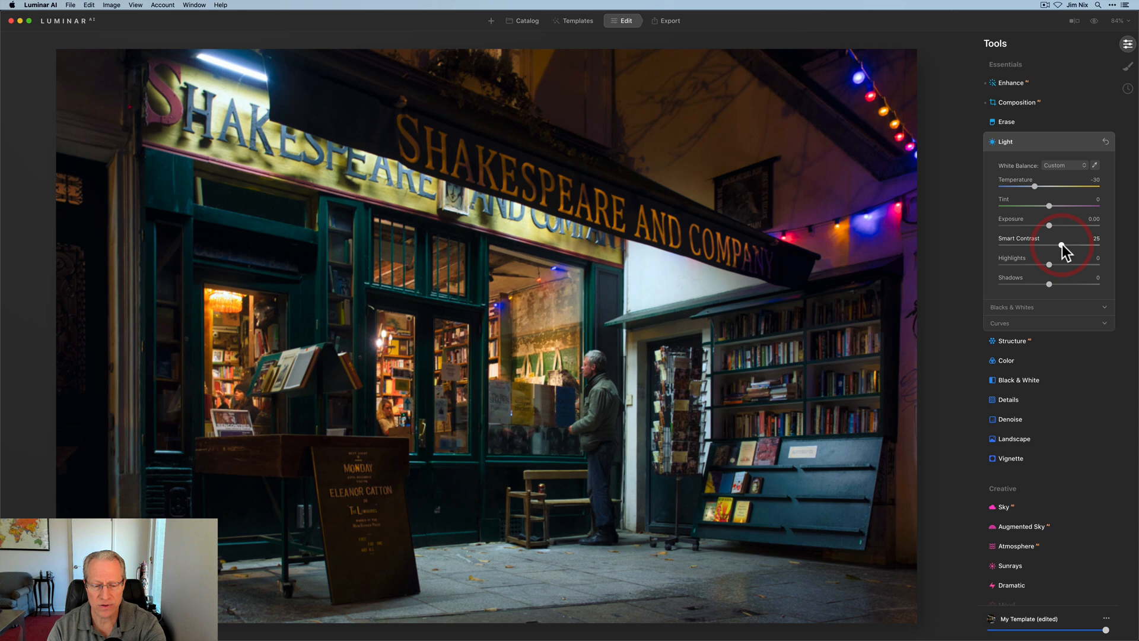
{"action": "left_click_drag", "start_coordinate": [1049, 257], "coordinate": [1035, 257]}
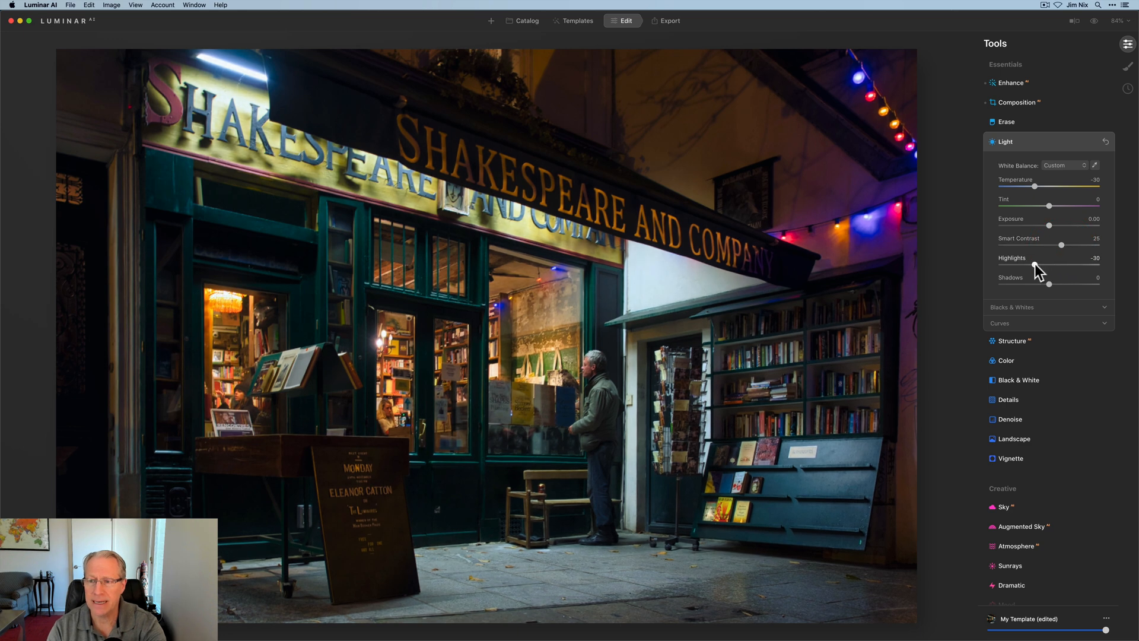
{"action": "left_click_drag", "start_coordinate": [1035, 265], "coordinate": [1032, 266]}
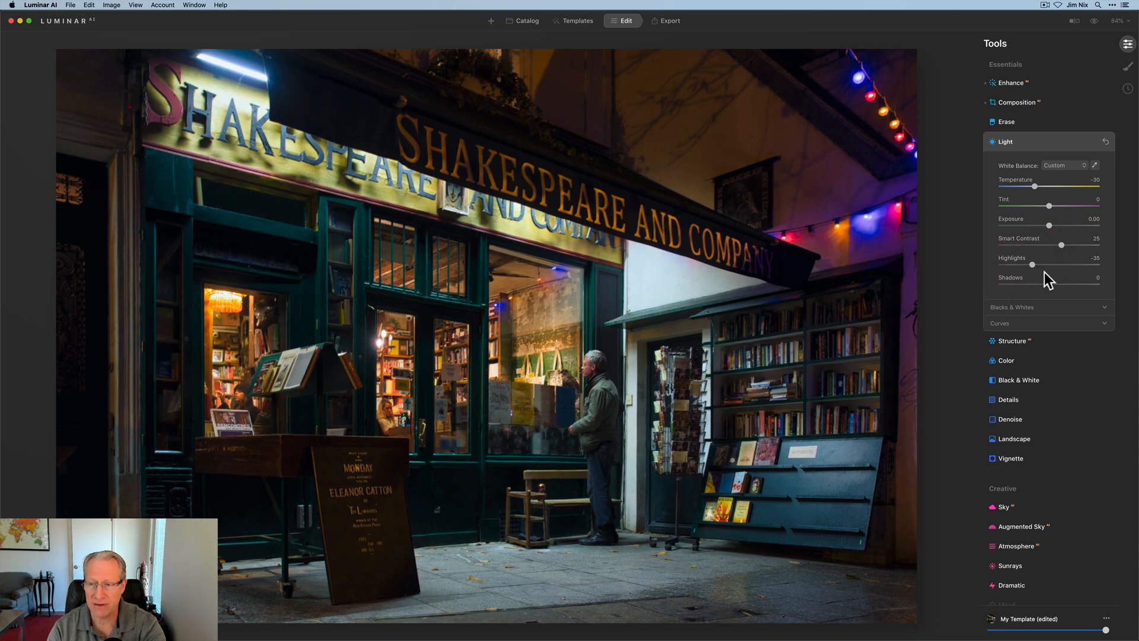
{"action": "left_click_drag", "start_coordinate": [1033, 283], "coordinate": [1064, 284]}
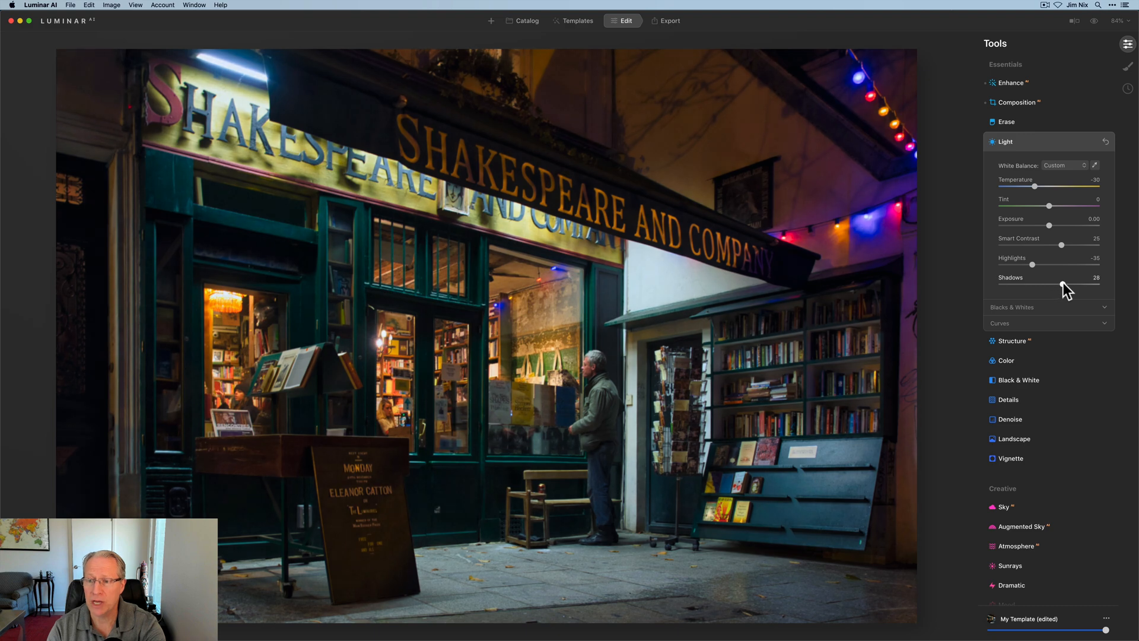
{"action": "left_click_drag", "start_coordinate": [1065, 287], "coordinate": [1062, 287]}
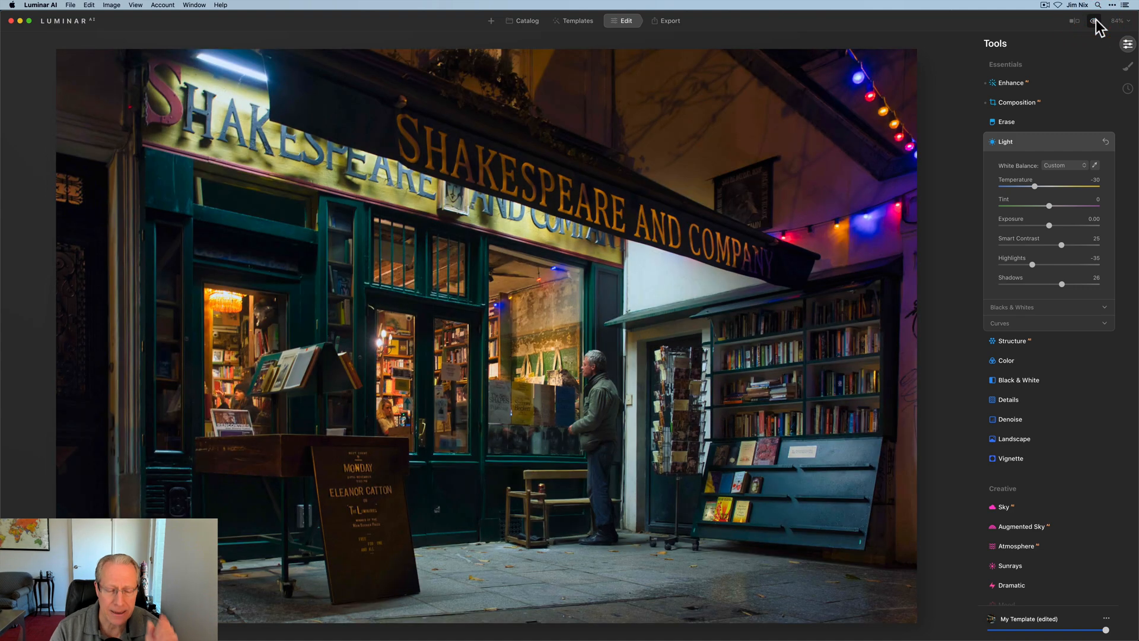
{"action": "mouse_move", "coordinate": [1073, 107]}
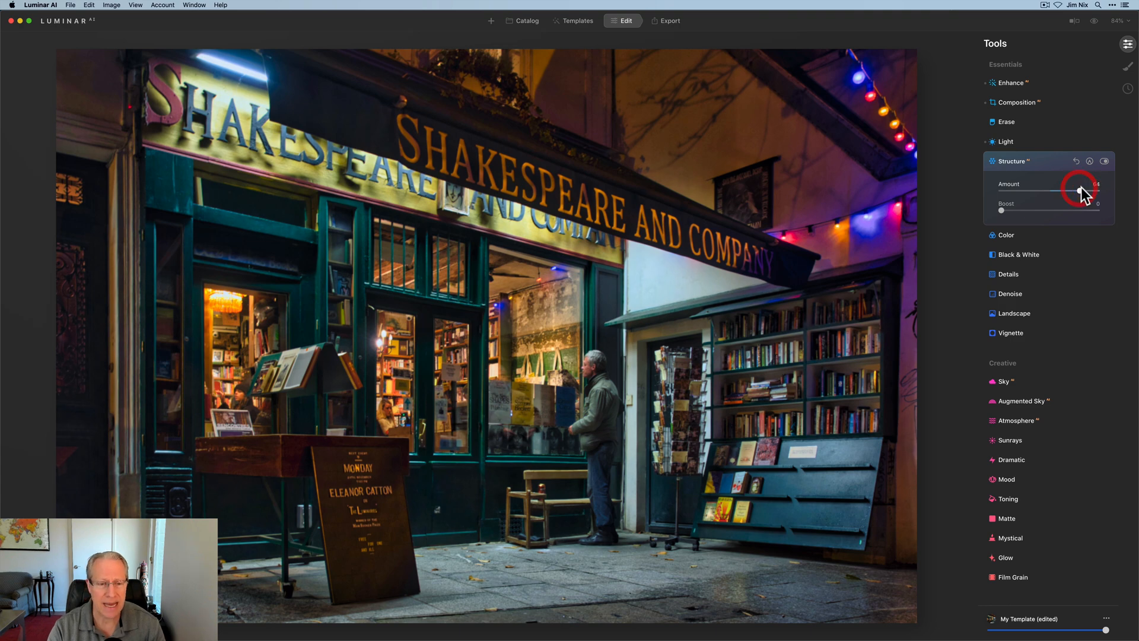
Step: Set Structure to 62, fit a radial mask around the shopfront, and invert it
{"action": "left_click_drag", "start_coordinate": [1078, 191], "coordinate": [1082, 191]}
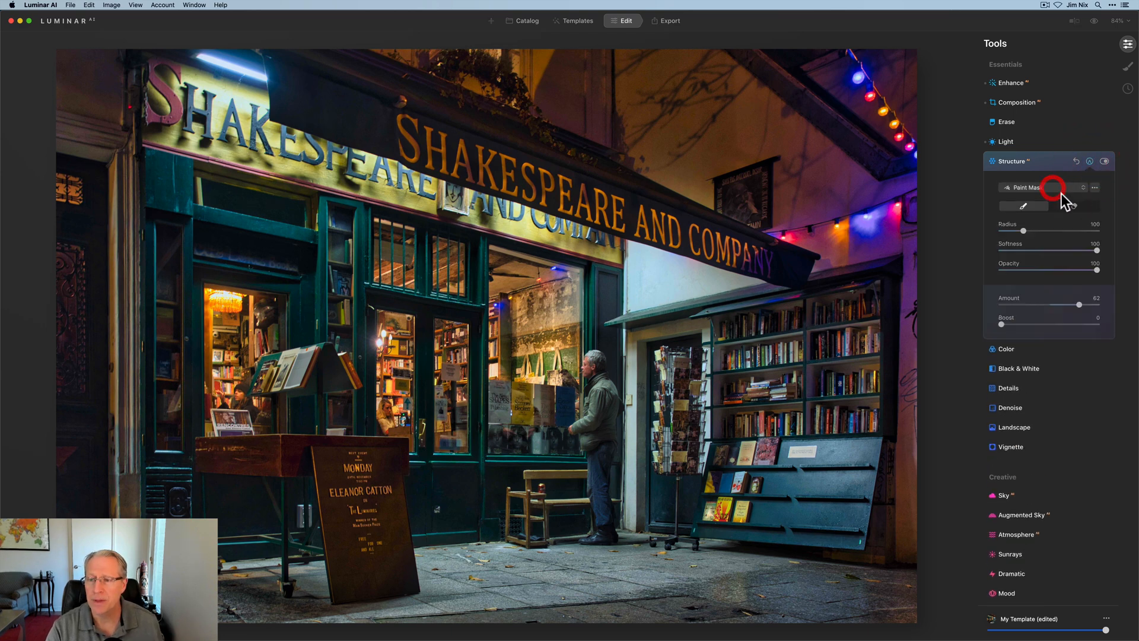
{"action": "left_click", "coordinate": [1044, 188]}
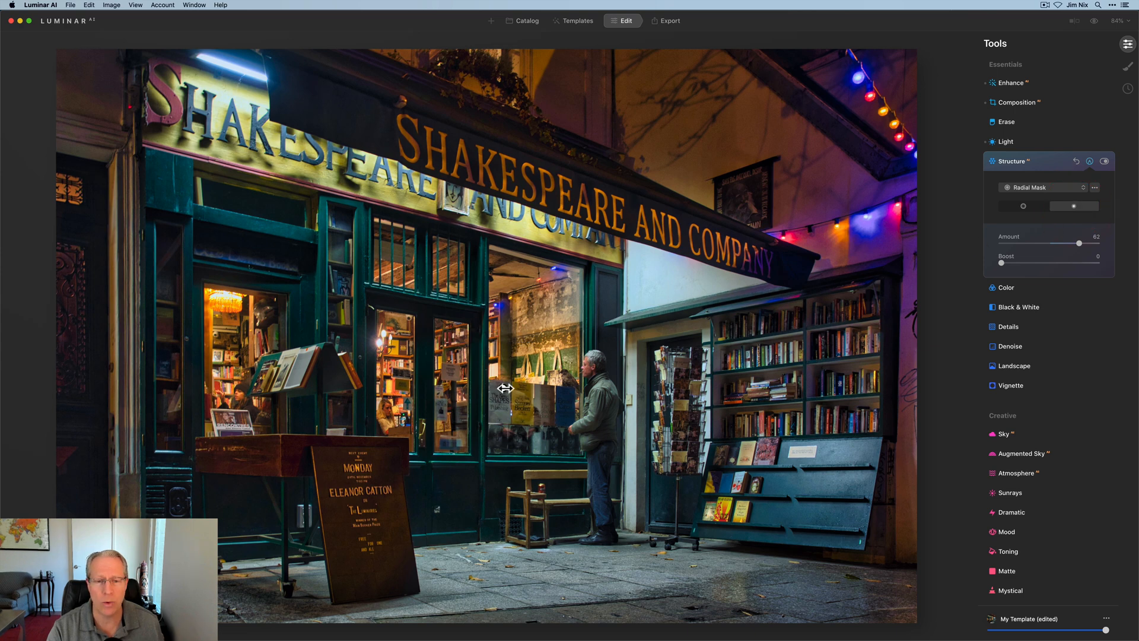
{"action": "left_click_drag", "start_coordinate": [505, 388], "coordinate": [595, 430]}
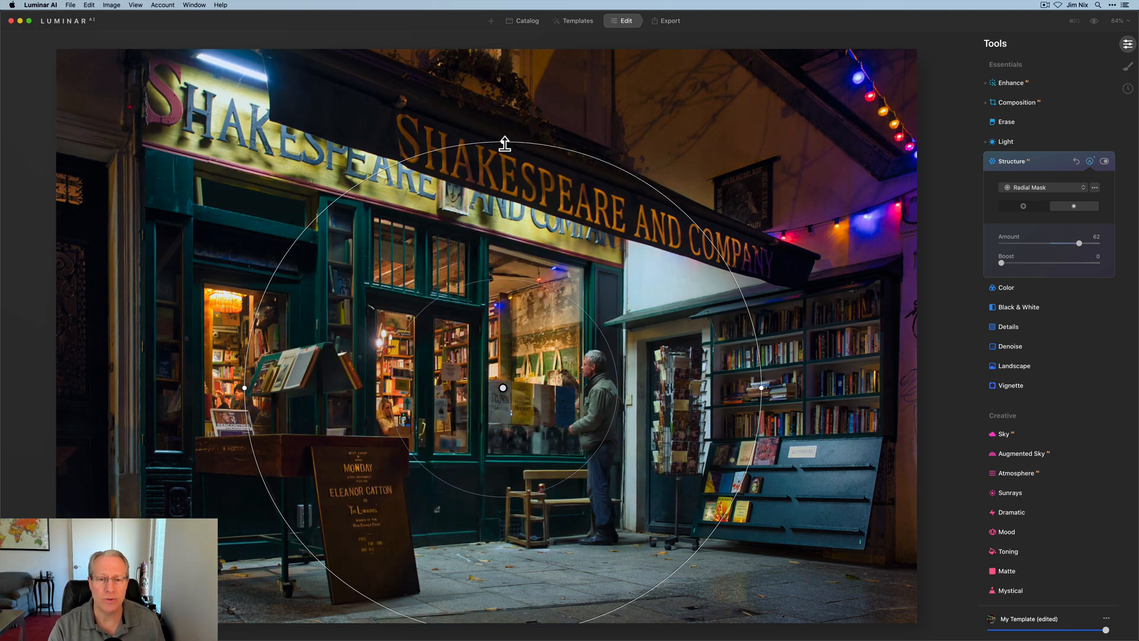
{"action": "left_click_drag", "start_coordinate": [504, 143], "coordinate": [705, 268]}
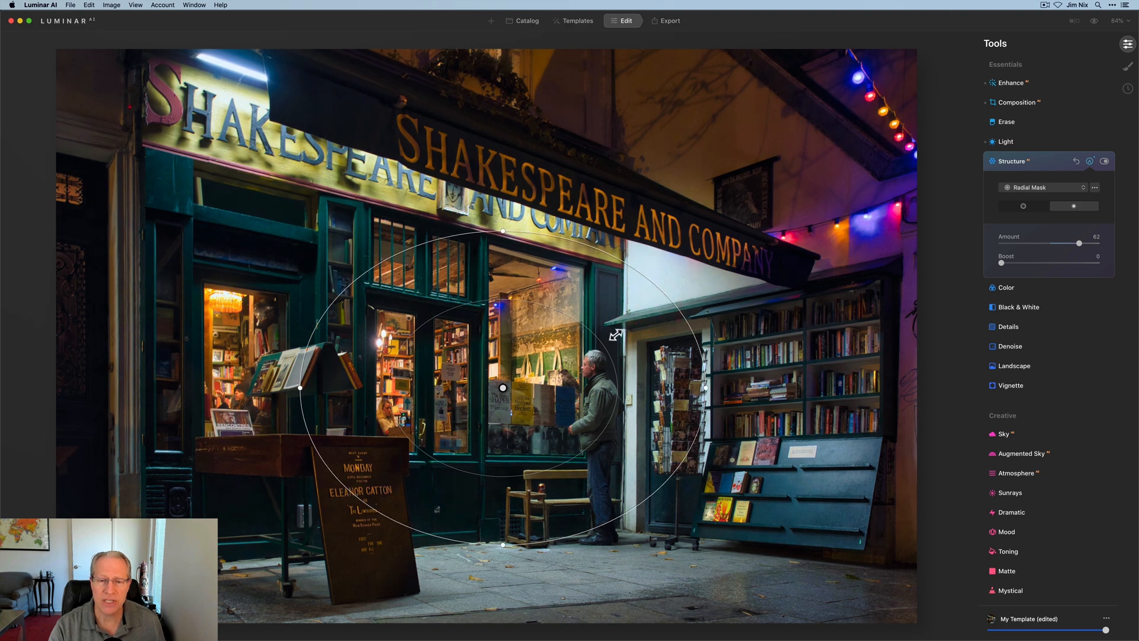
{"action": "left_click_drag", "start_coordinate": [502, 386], "coordinate": [519, 386]}
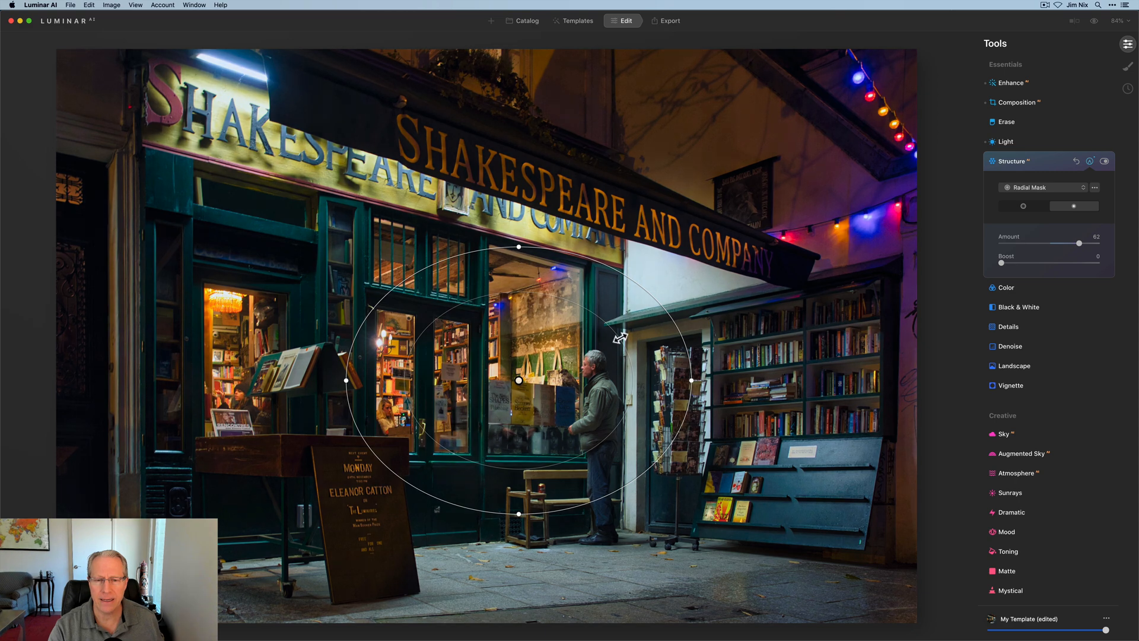
{"action": "left_click_drag", "start_coordinate": [618, 338], "coordinate": [748, 281]}
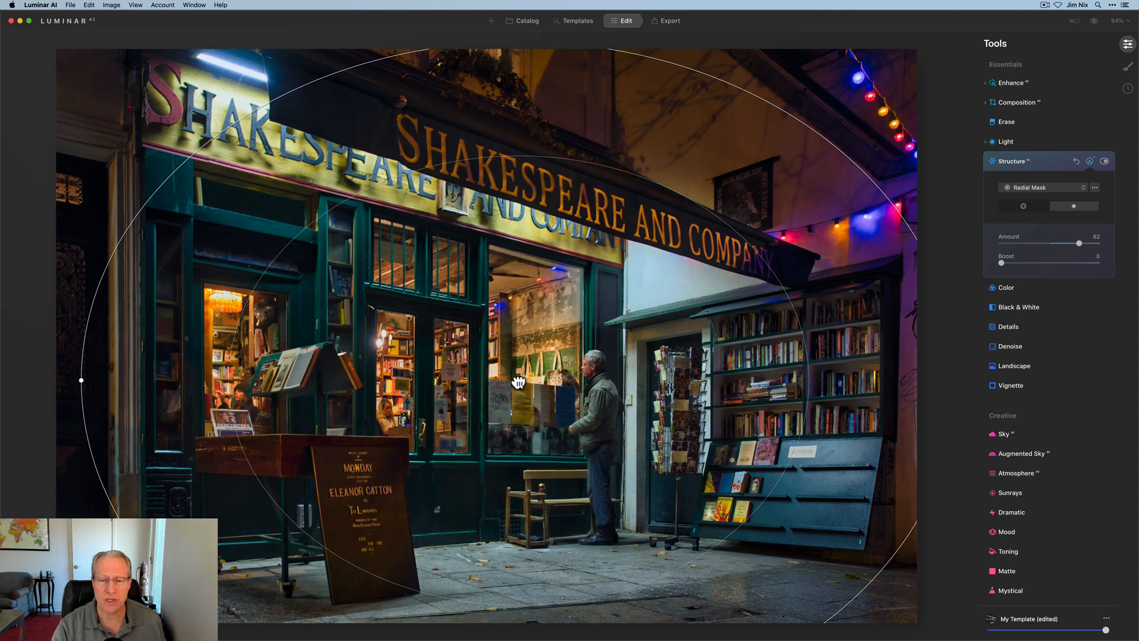
{"action": "left_click_drag", "start_coordinate": [517, 383], "coordinate": [521, 370]}
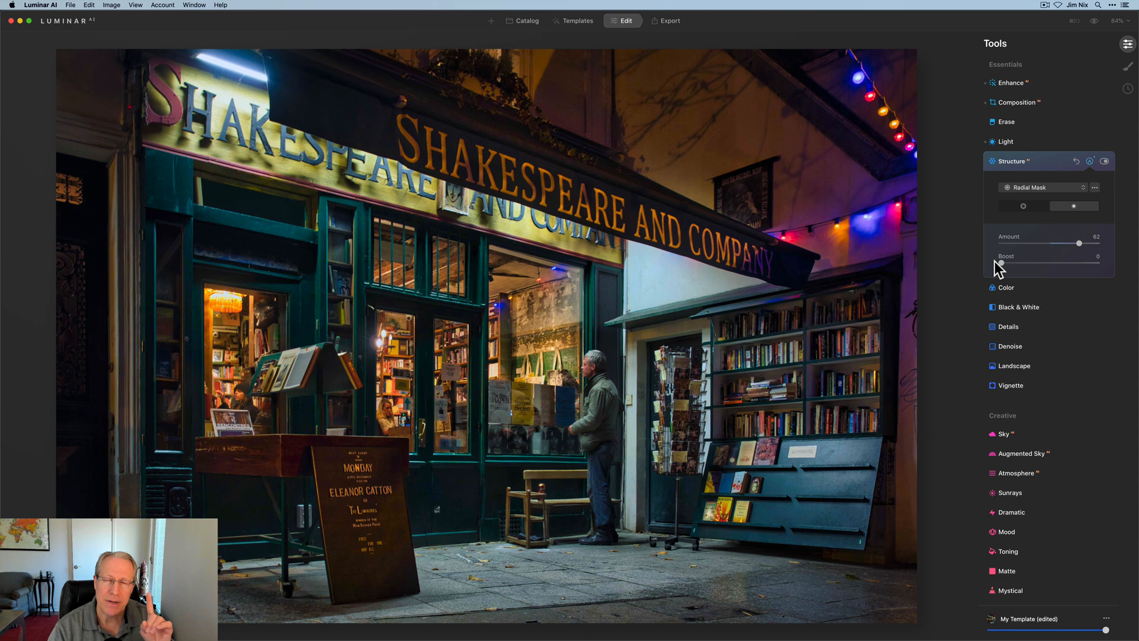
{"action": "left_click", "coordinate": [1096, 188]}
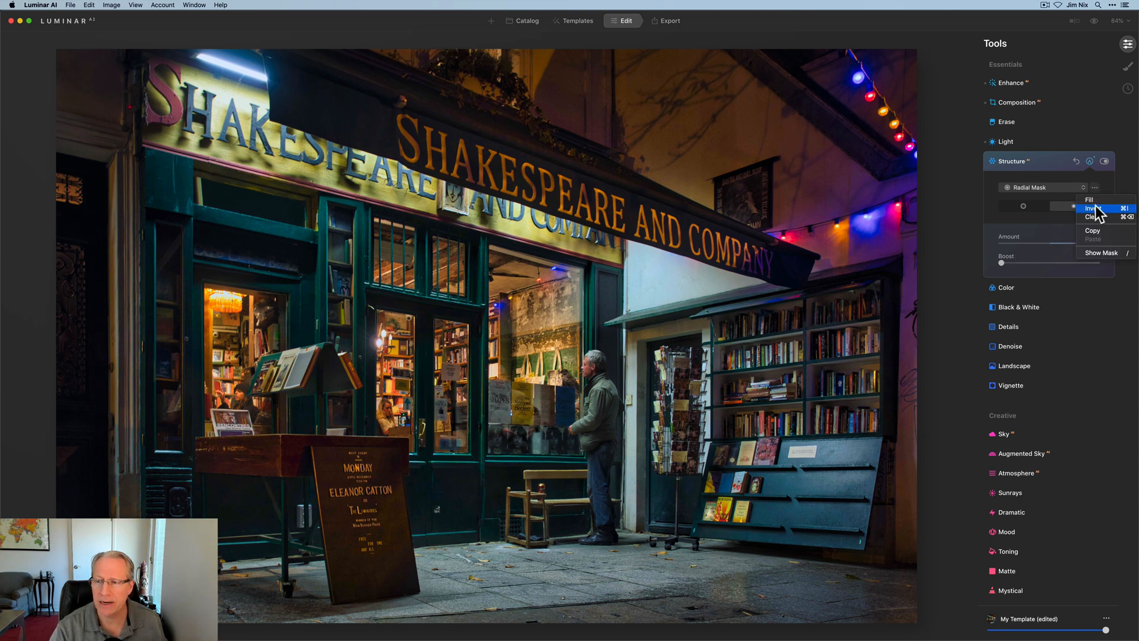
{"action": "left_click", "coordinate": [1093, 208]}
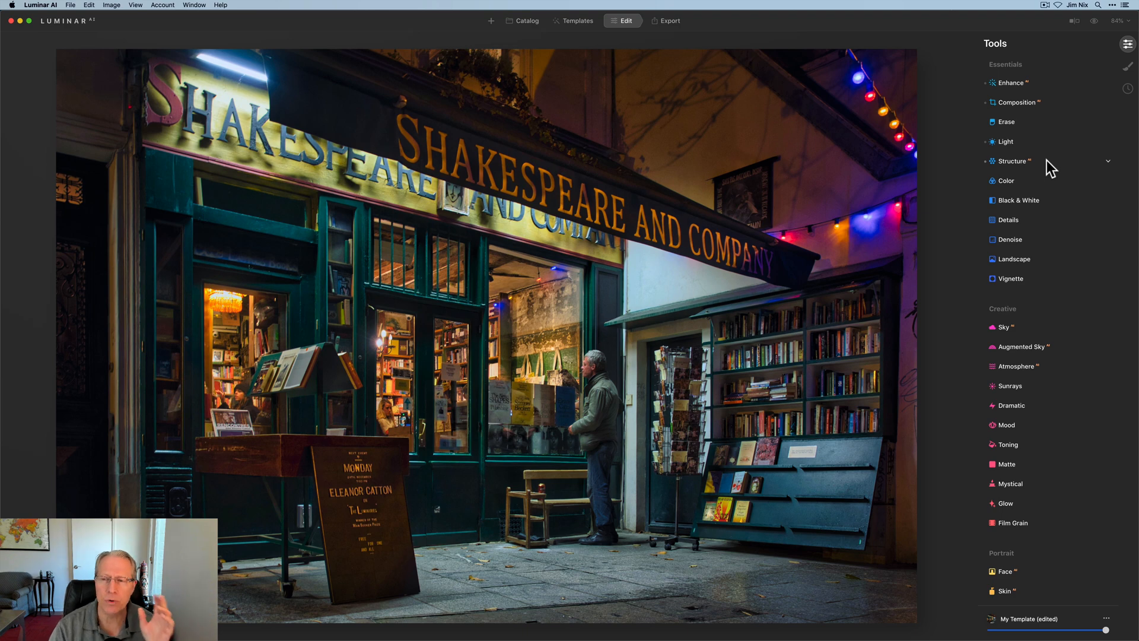
Step: Set Details Small 20, Medium 36, Sharpen 27, and invert the Details mask
{"action": "left_click", "coordinate": [1008, 219]}
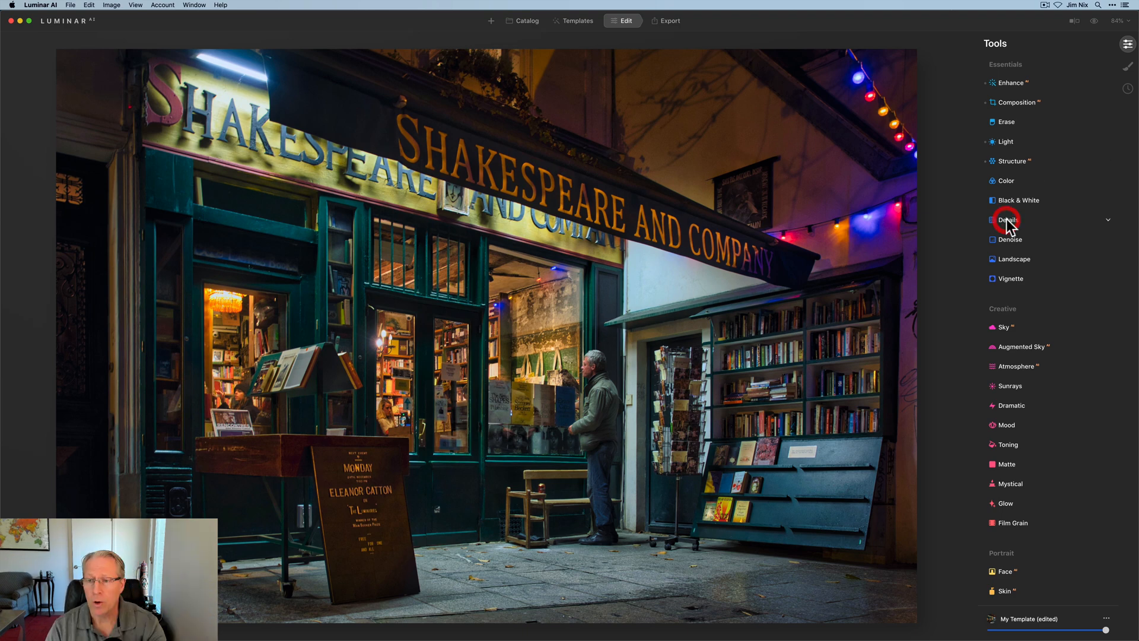
{"action": "left_click", "coordinate": [1008, 219]}
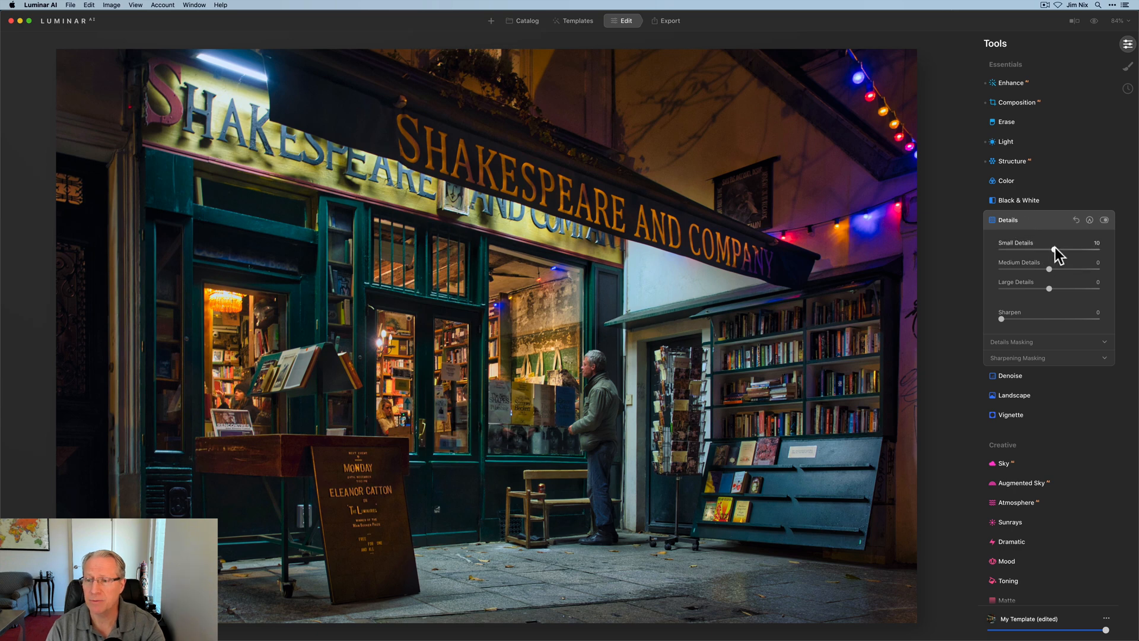
{"action": "left_click_drag", "start_coordinate": [1049, 249], "coordinate": [1057, 249]}
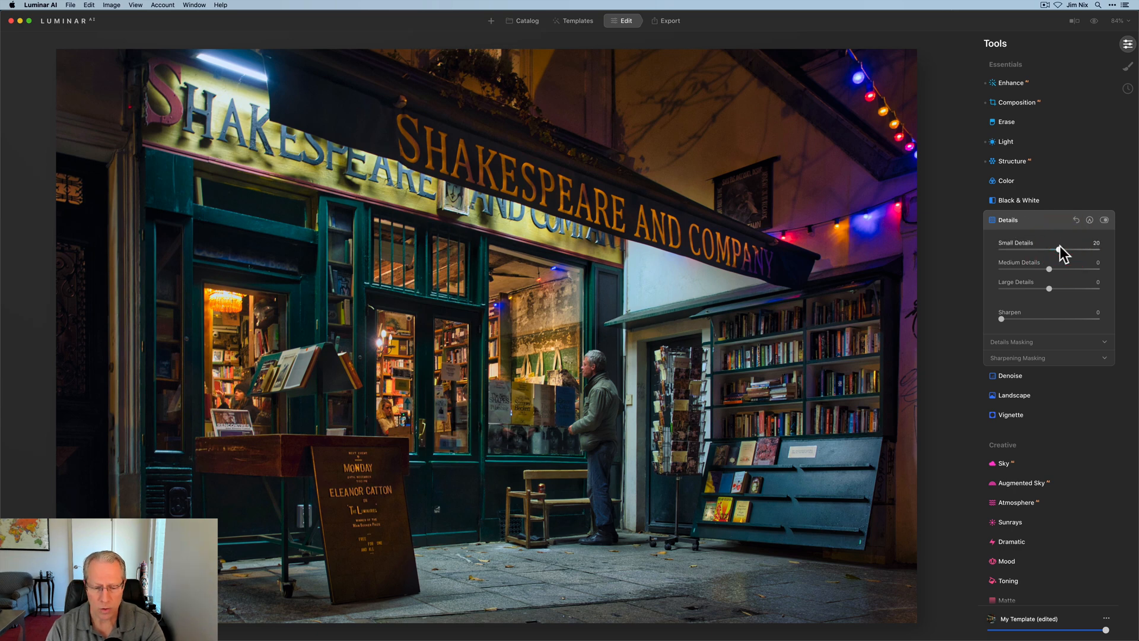
{"action": "left_click_drag", "start_coordinate": [1047, 268], "coordinate": [1075, 268]}
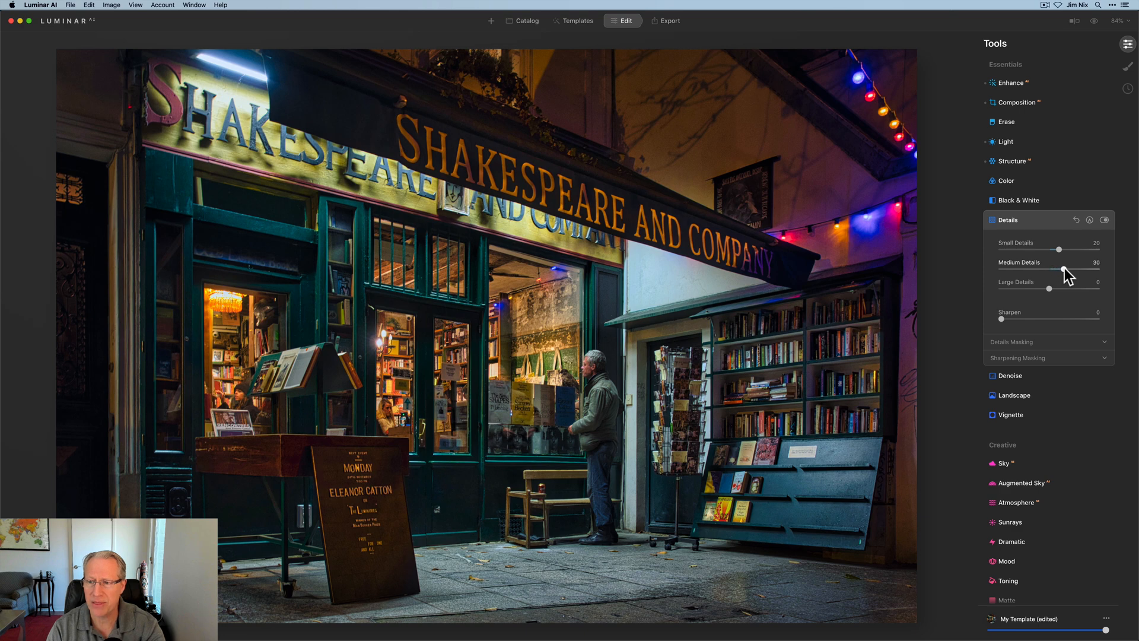
{"action": "left_click_drag", "start_coordinate": [1003, 320], "coordinate": [1026, 320]}
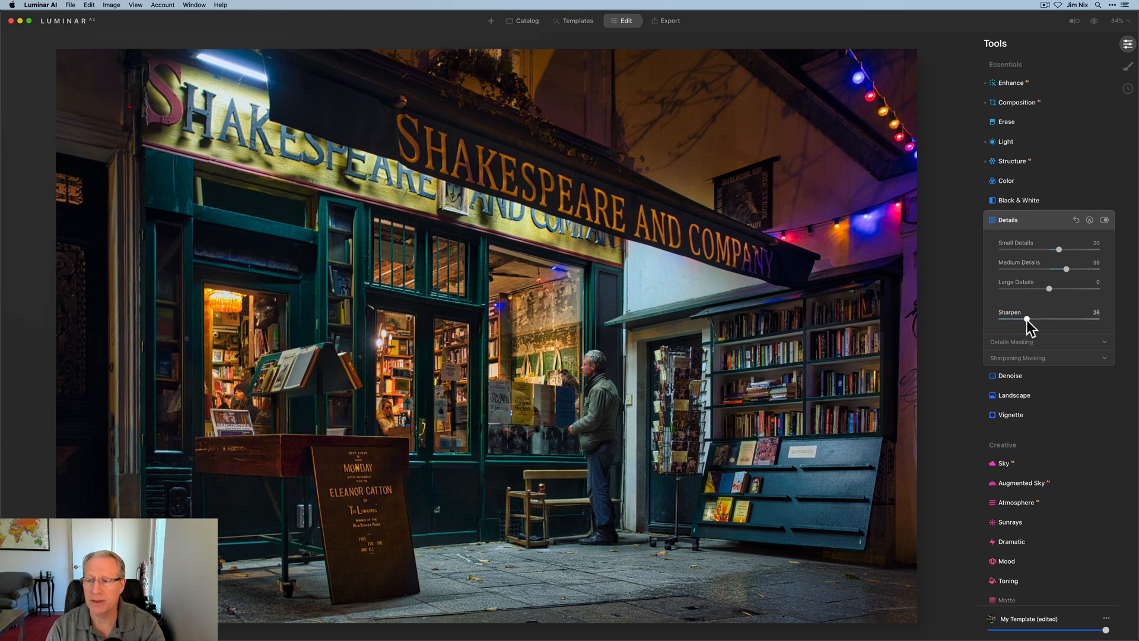
{"action": "left_click_drag", "start_coordinate": [1026, 322], "coordinate": [1029, 321]}
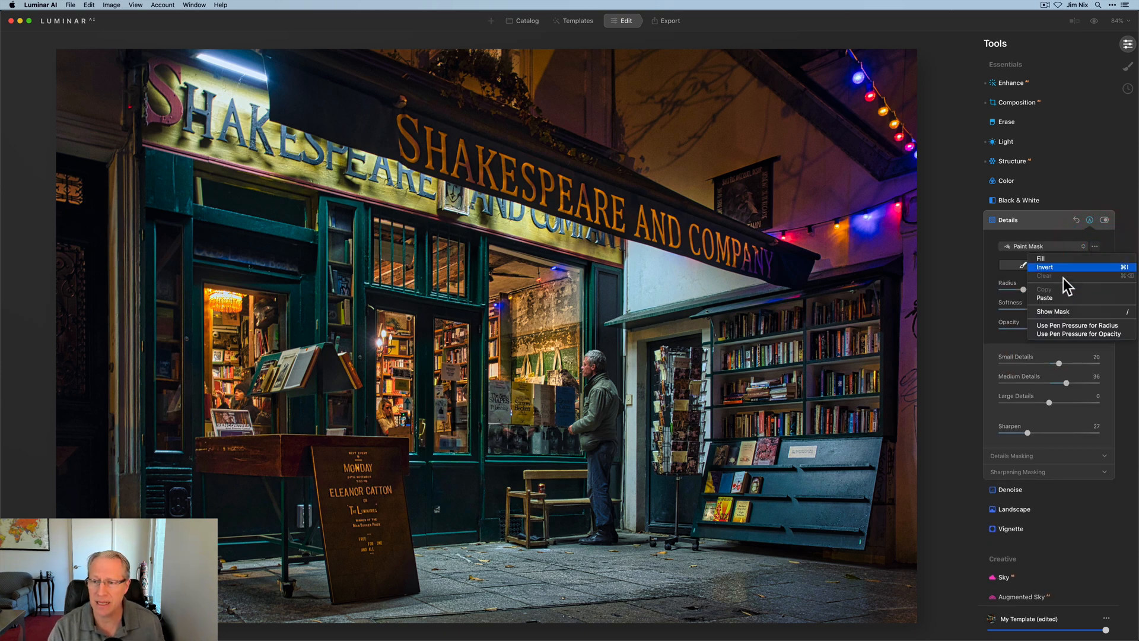
{"action": "left_click", "coordinate": [1044, 267]}
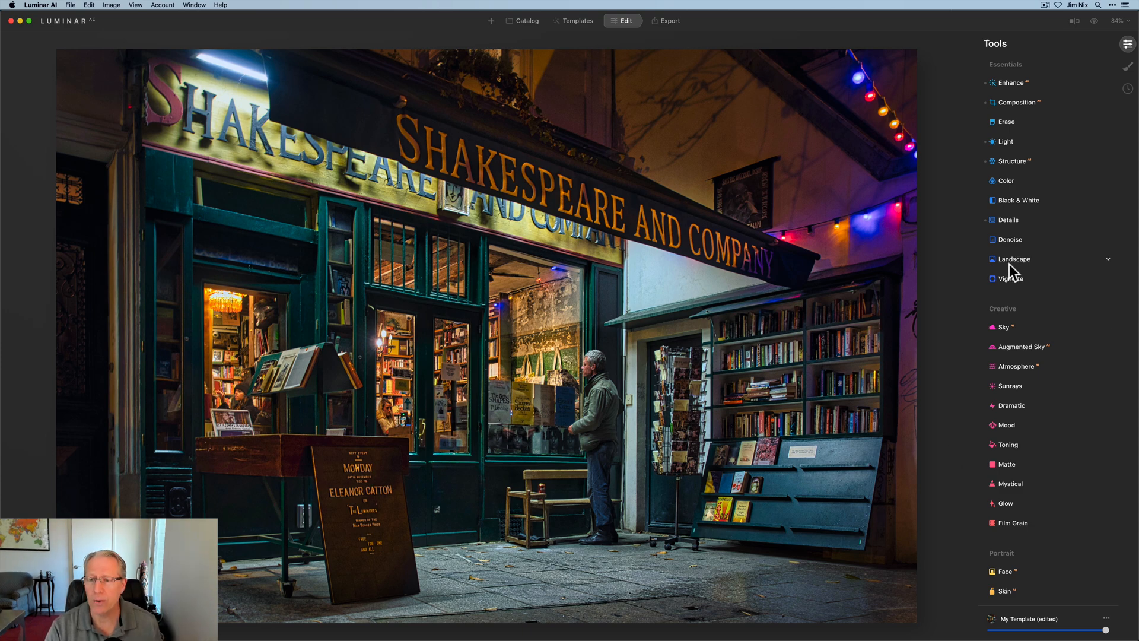
Step: Warm the scene with Landscape Golden Hour 22, compare before/after, then open Local Masking
{"action": "left_click", "coordinate": [1013, 259]}
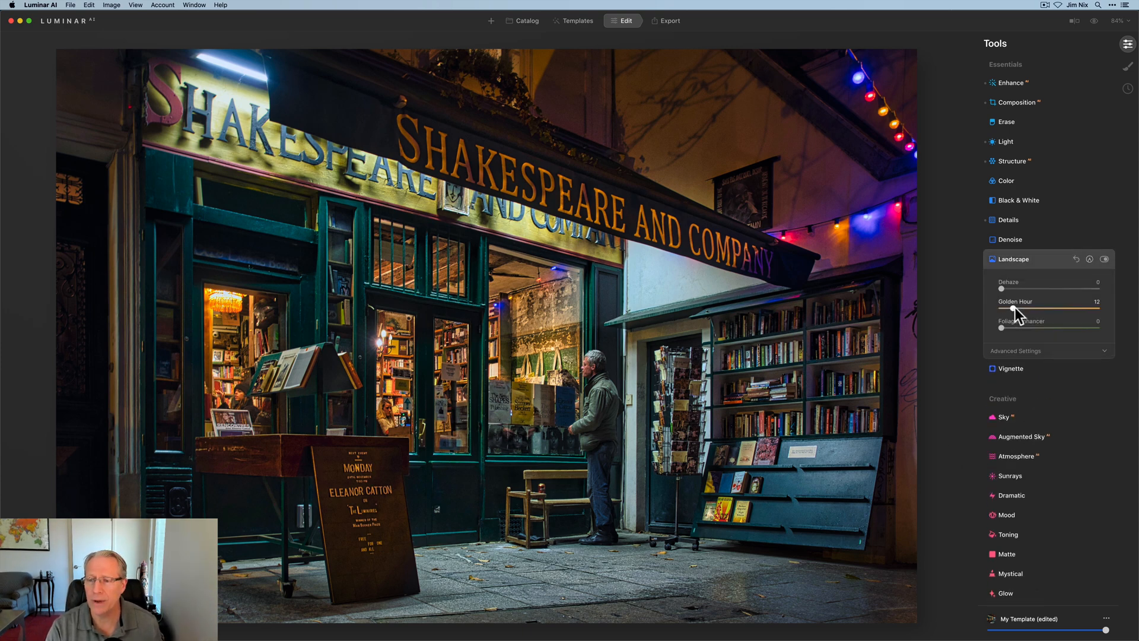
{"action": "left_click_drag", "start_coordinate": [1050, 308], "coordinate": [1057, 308]}
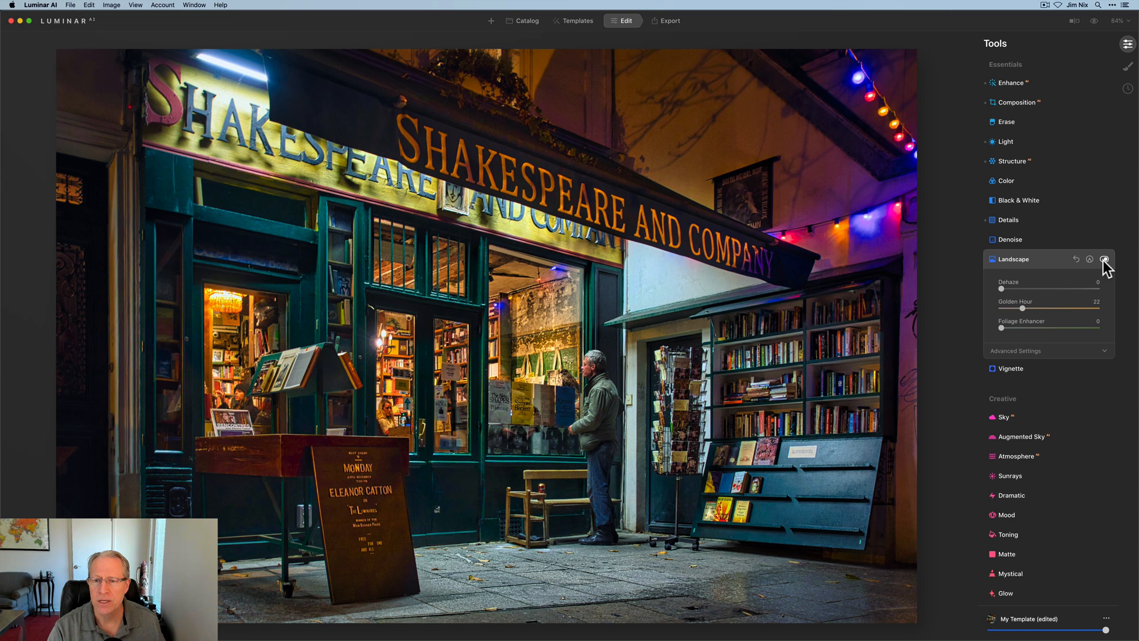
{"action": "left_click", "coordinate": [1104, 259]}
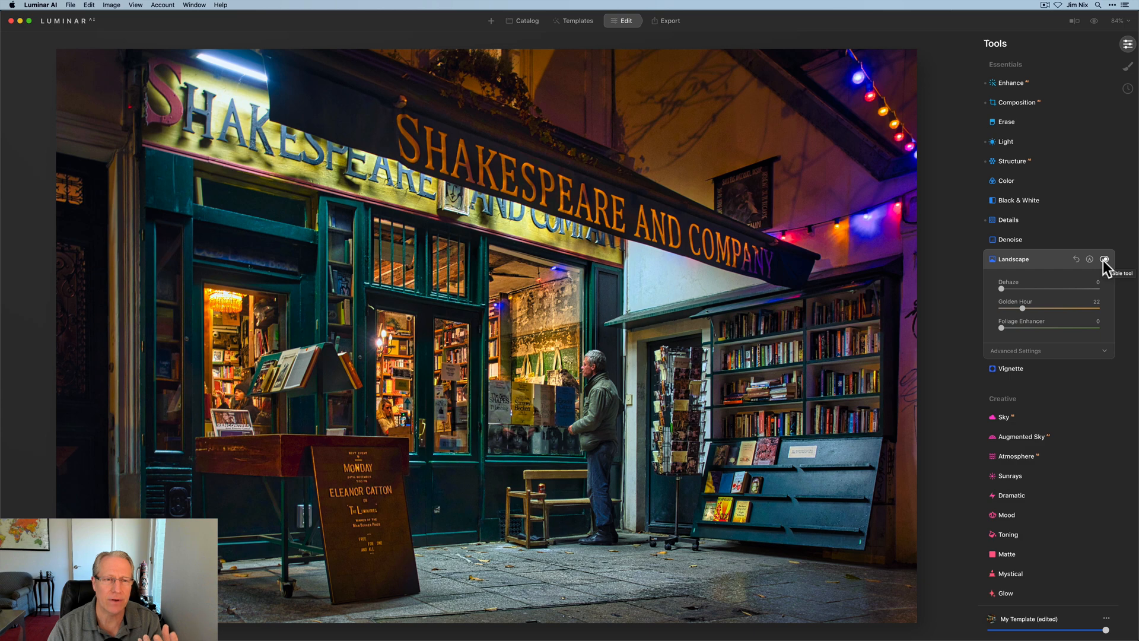
{"action": "mouse_move", "coordinate": [487, 213]}
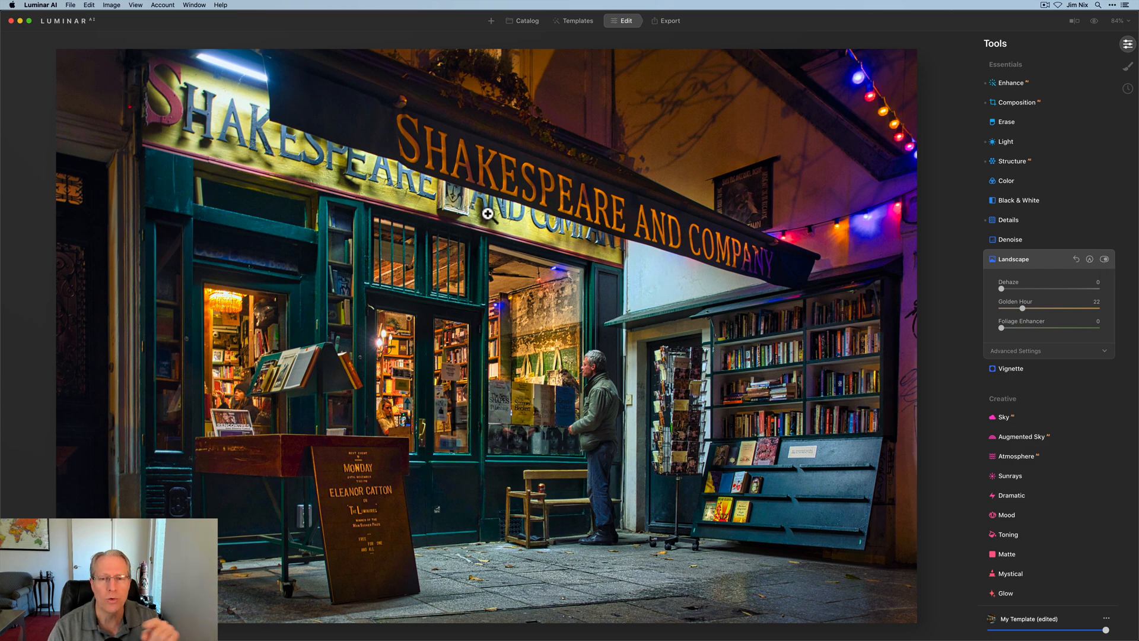
{"action": "mouse_move", "coordinate": [358, 189]}
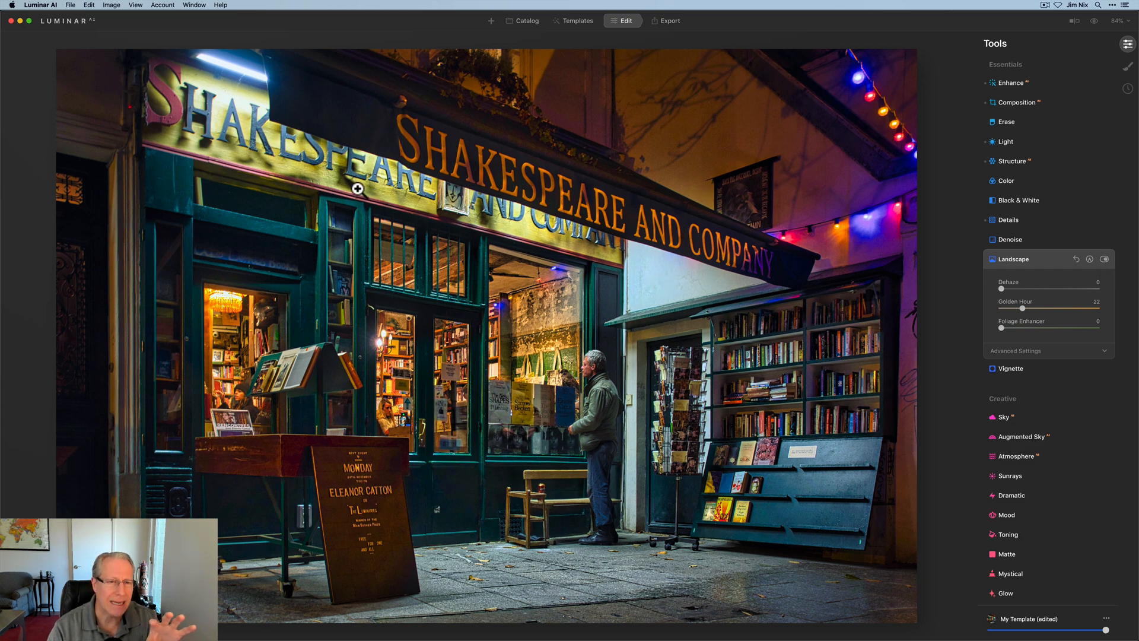
{"action": "mouse_move", "coordinate": [853, 354]}
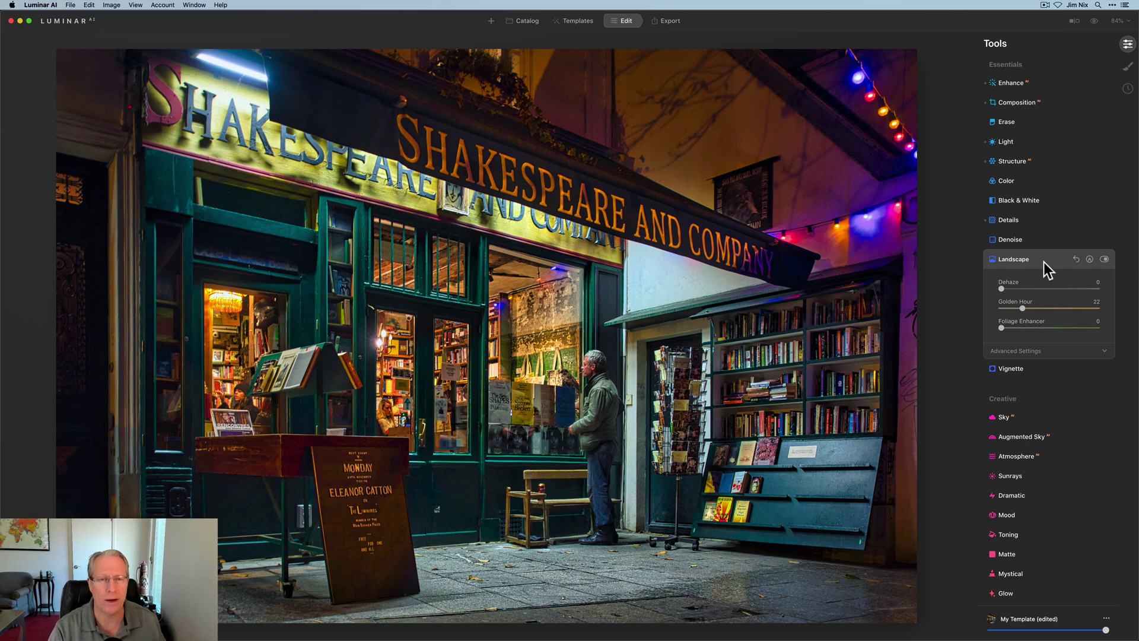
{"action": "left_click", "coordinate": [1014, 258]}
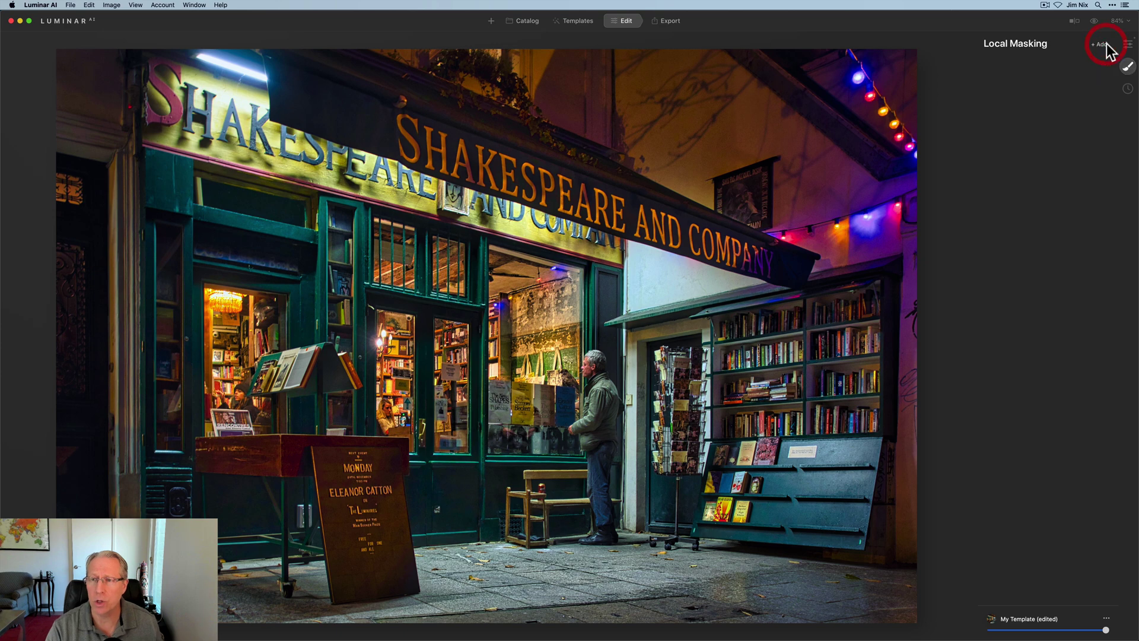
Step: Add a Basic local layer with Warmth -45, Exposure -0.92, Structure -56, Saturation -14
{"action": "left_click", "coordinate": [1100, 44]}
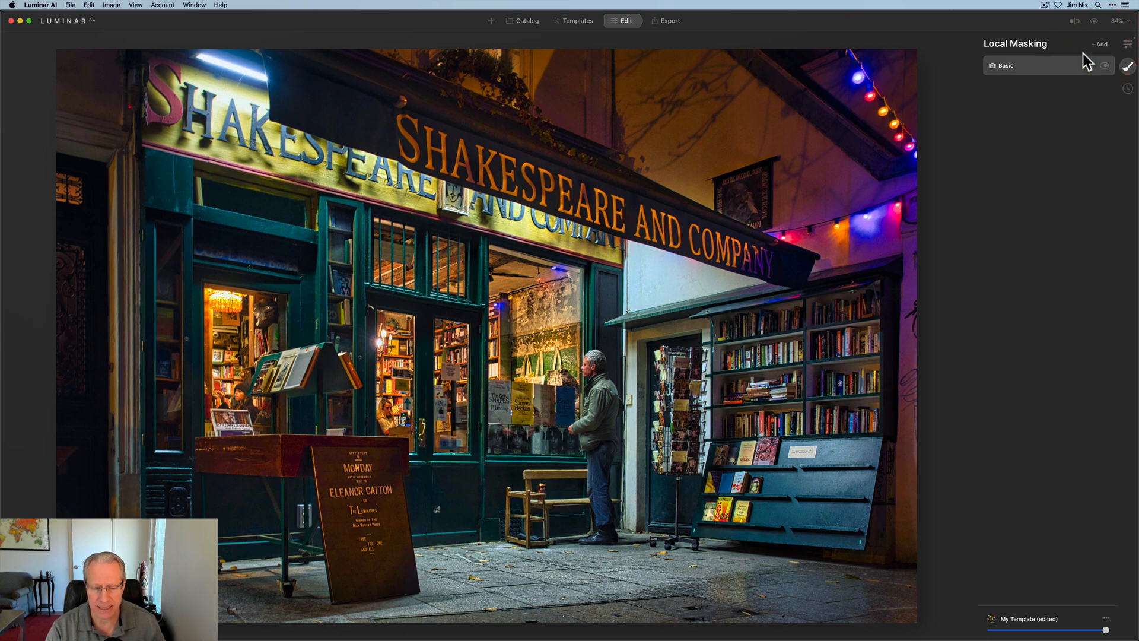
{"action": "left_click", "coordinate": [1006, 65]}
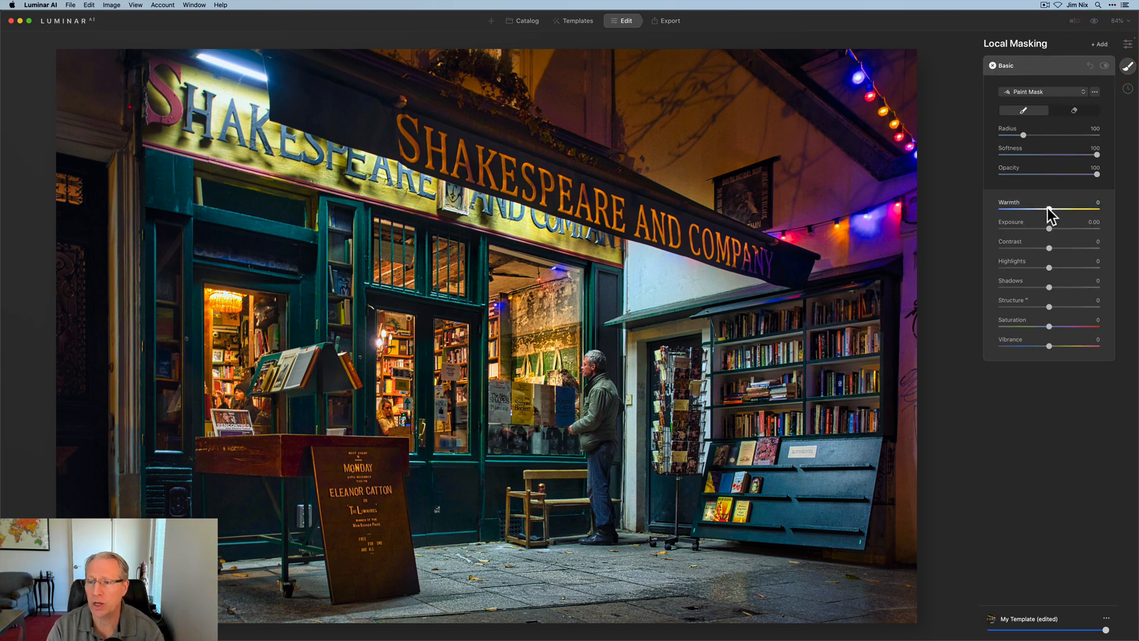
{"action": "left_click_drag", "start_coordinate": [1048, 210], "coordinate": [1025, 210]}
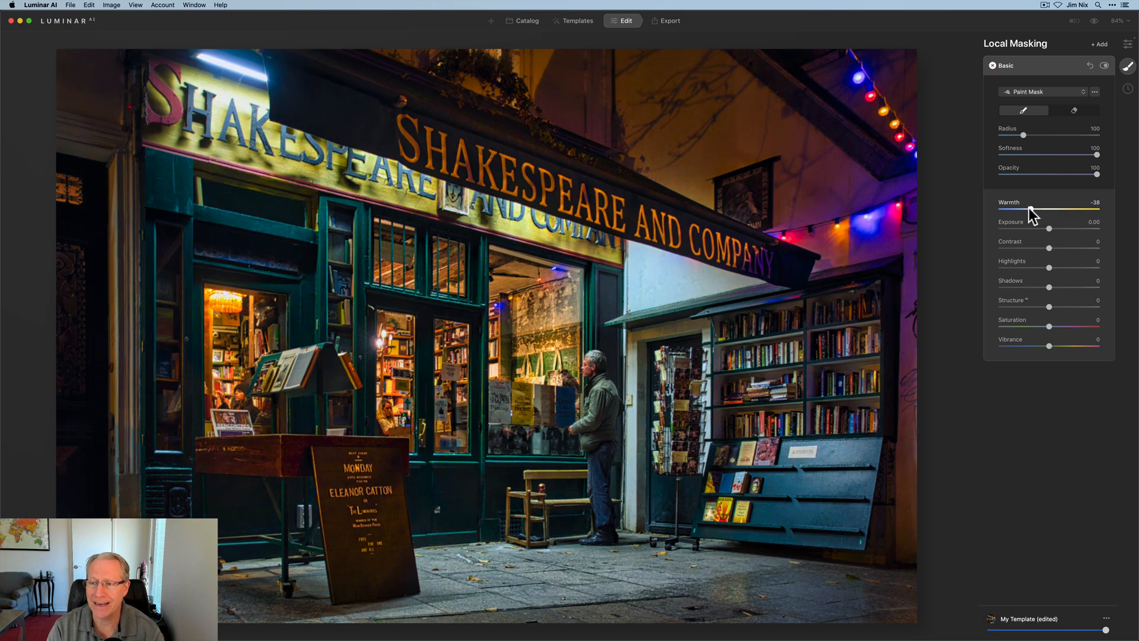
{"action": "left_click_drag", "start_coordinate": [1051, 210], "coordinate": [1046, 211]}
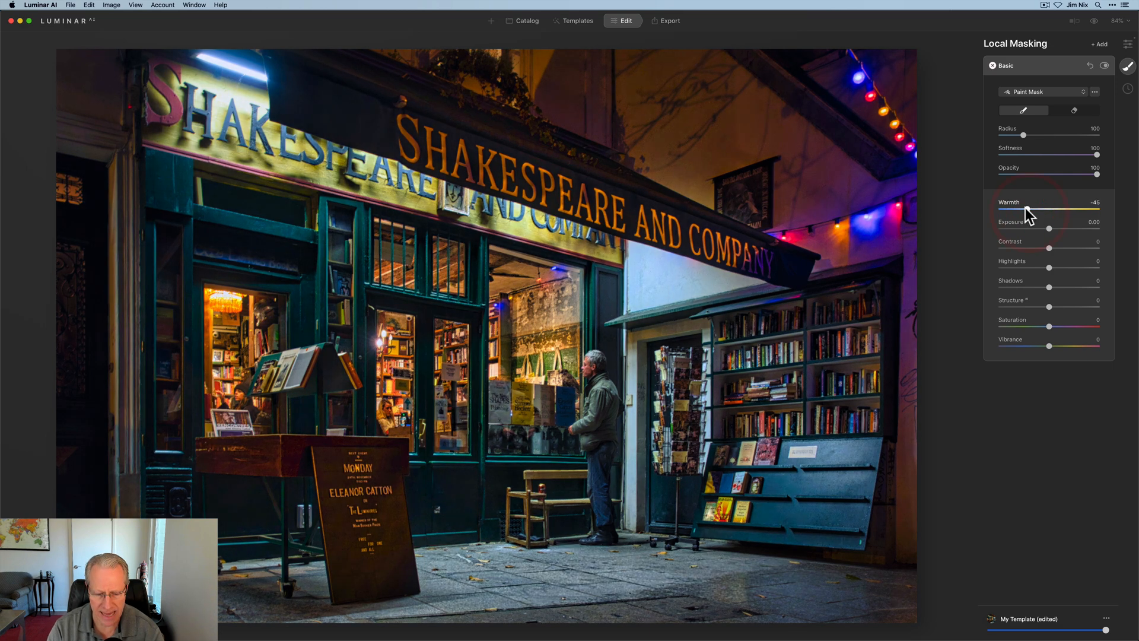
{"action": "left_click_drag", "start_coordinate": [1048, 228], "coordinate": [1049, 227]}
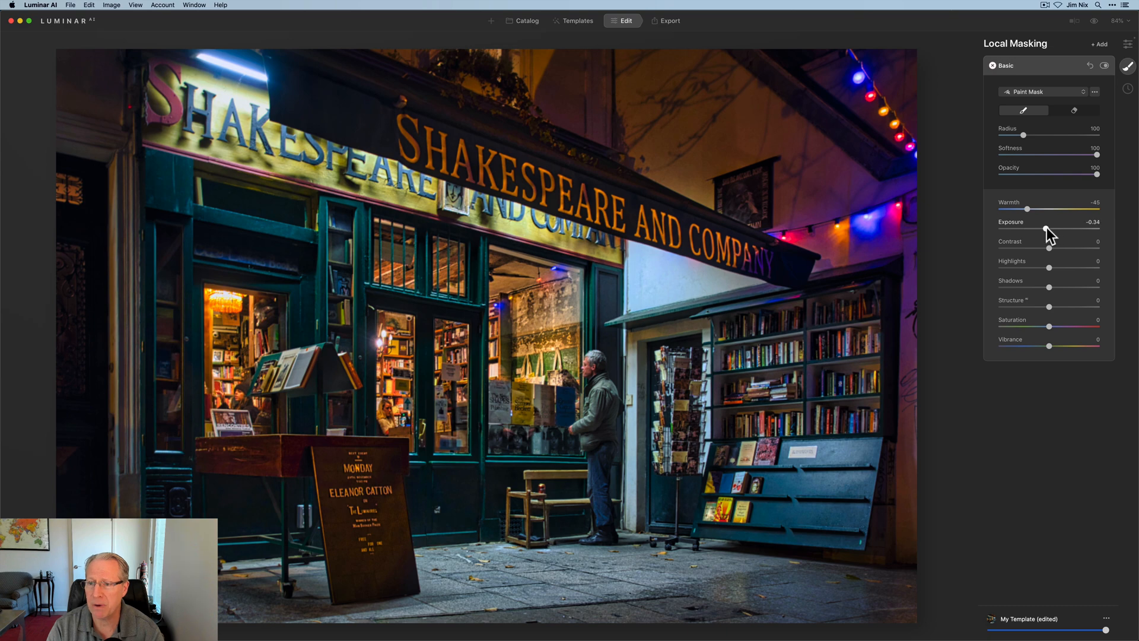
{"action": "left_click_drag", "start_coordinate": [1050, 231], "coordinate": [1040, 231]}
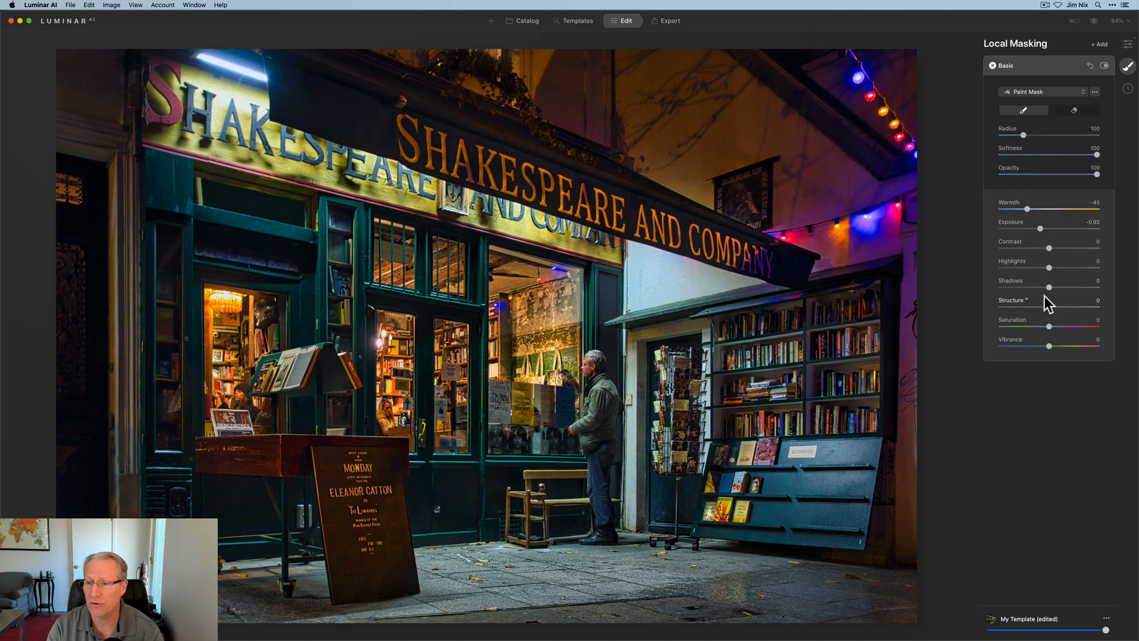
{"action": "left_click_drag", "start_coordinate": [1049, 307], "coordinate": [1017, 306]}
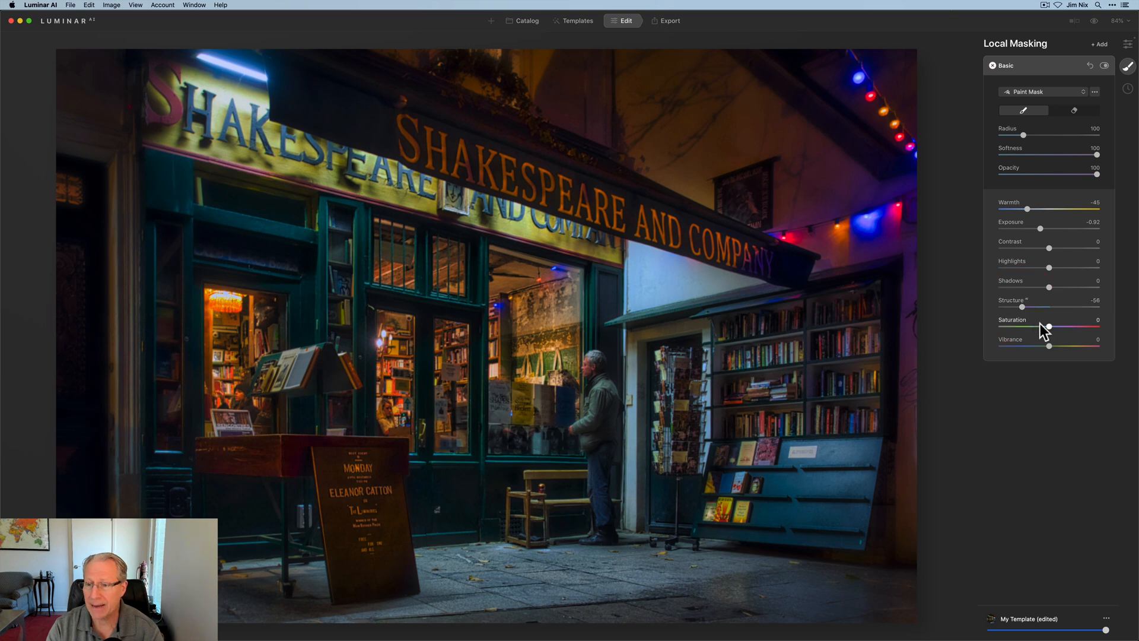
{"action": "left_click_drag", "start_coordinate": [1050, 329], "coordinate": [1036, 328]}
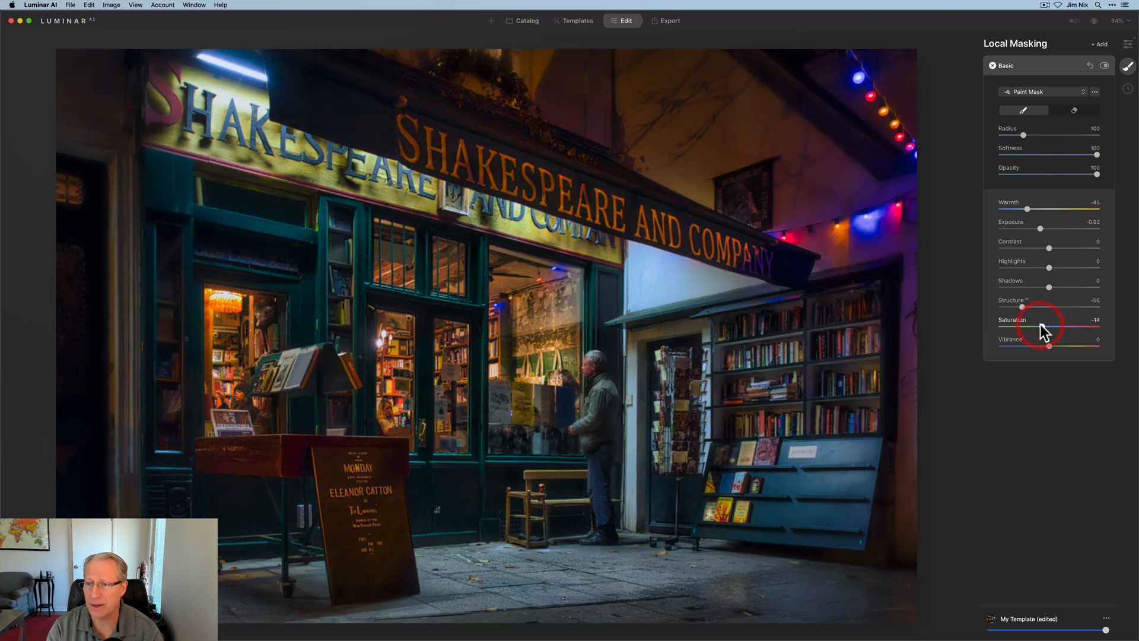
{"action": "left_click", "coordinate": [1095, 92]}
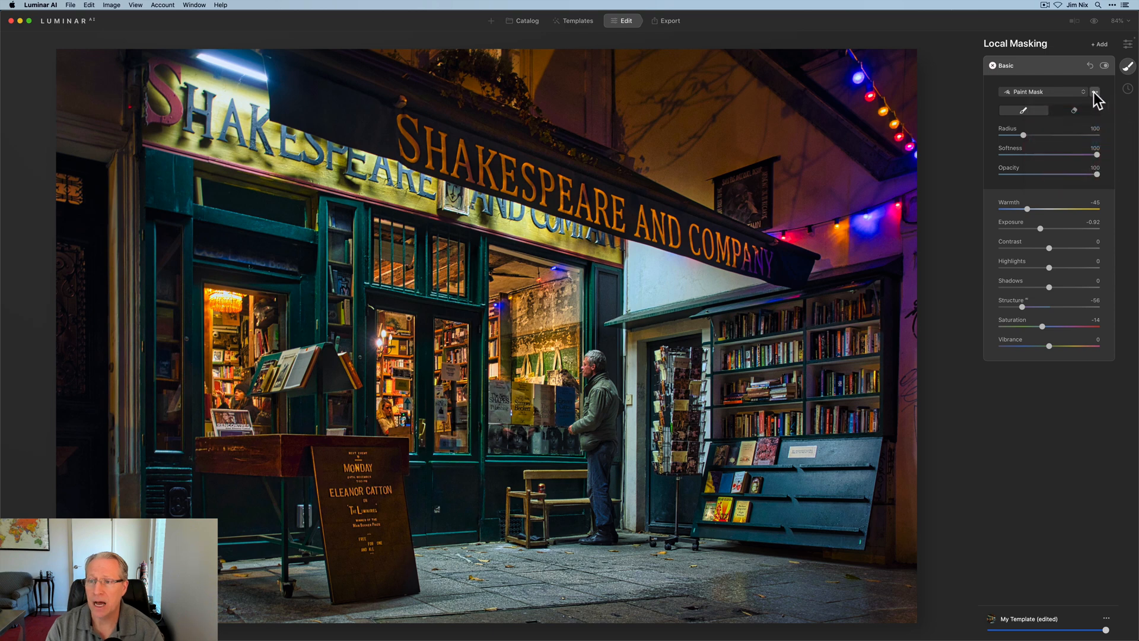
Step: Open the mask options of the edge-darkening adjustment layer
{"action": "left_click", "coordinate": [1096, 92]}
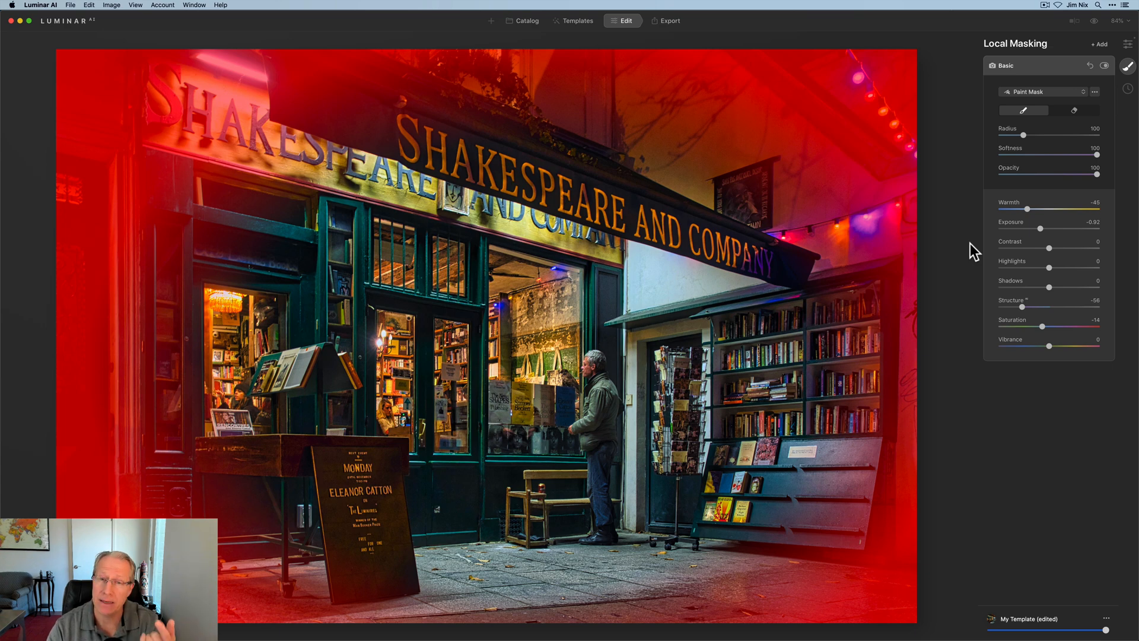
{"action": "mouse_move", "coordinate": [977, 221]}
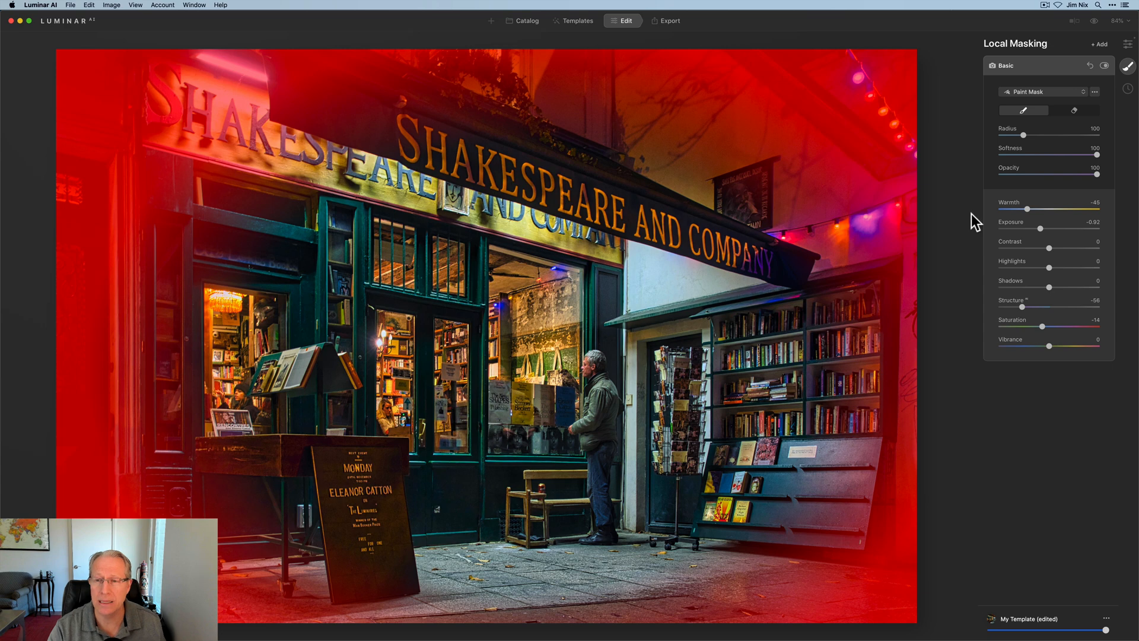
{"action": "mouse_move", "coordinate": [965, 216]}
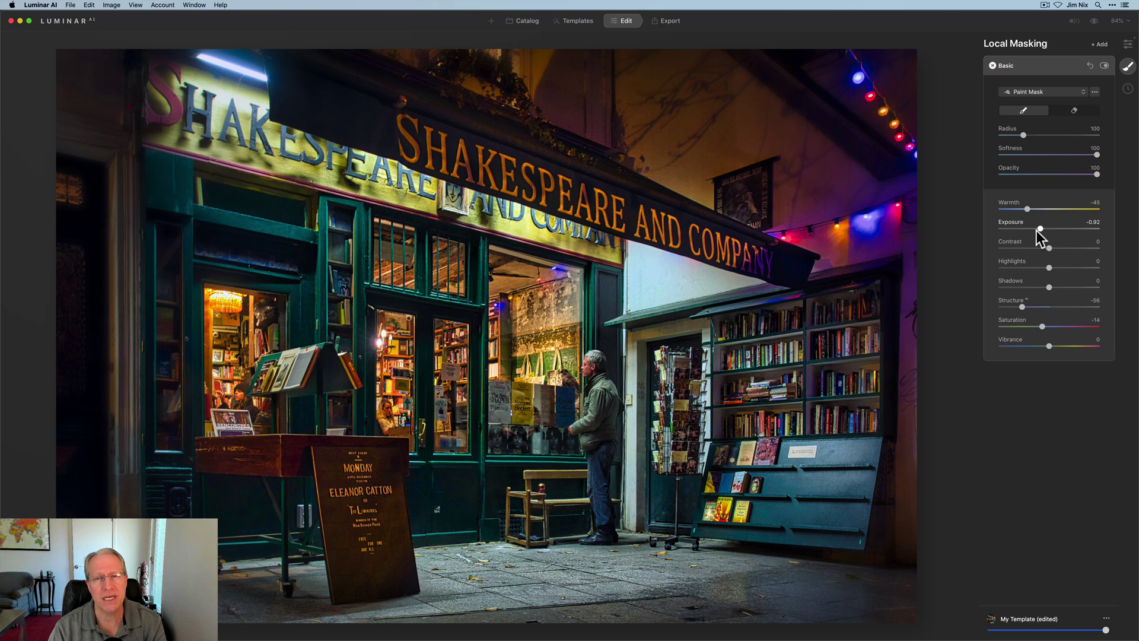
{"action": "mouse_move", "coordinate": [1044, 281]}
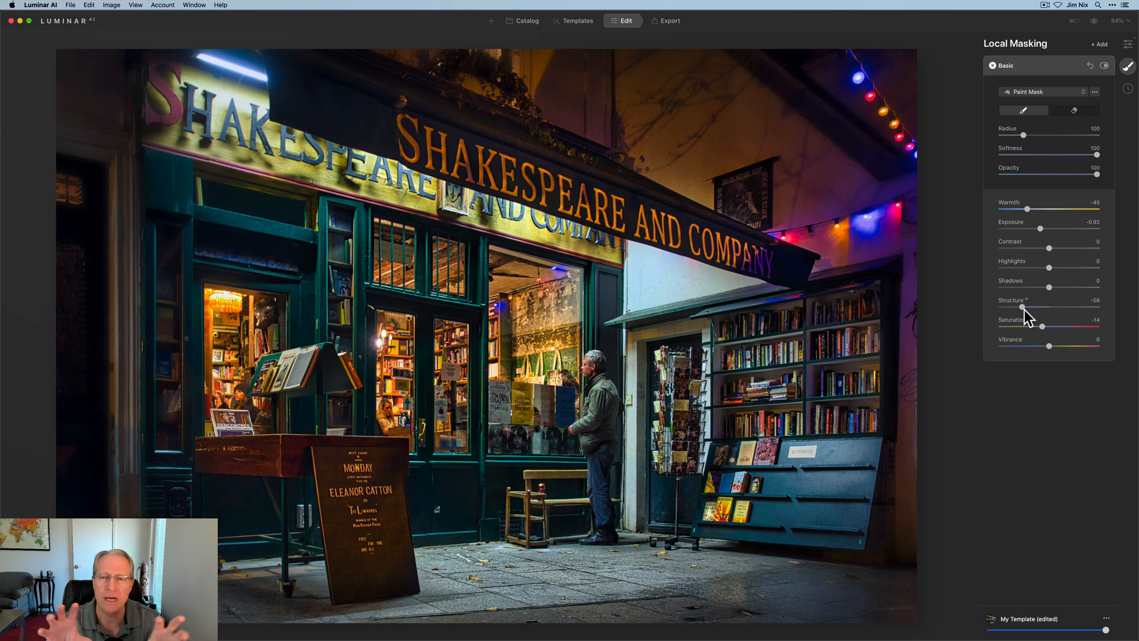
{"action": "mouse_move", "coordinate": [1042, 332]}
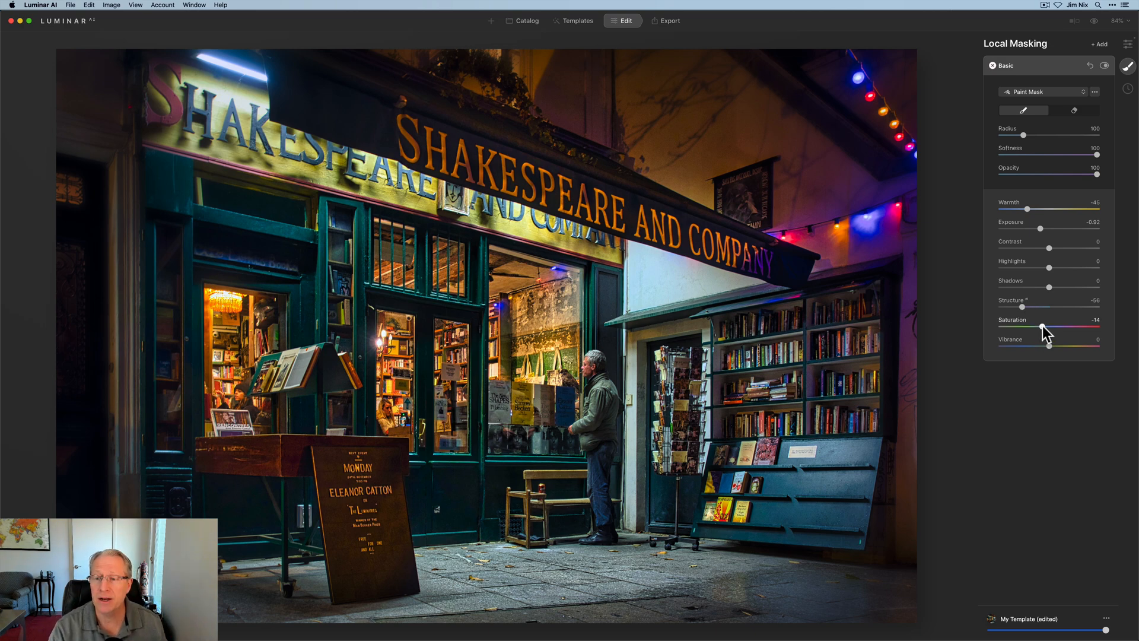
{"action": "mouse_move", "coordinate": [1050, 348]}
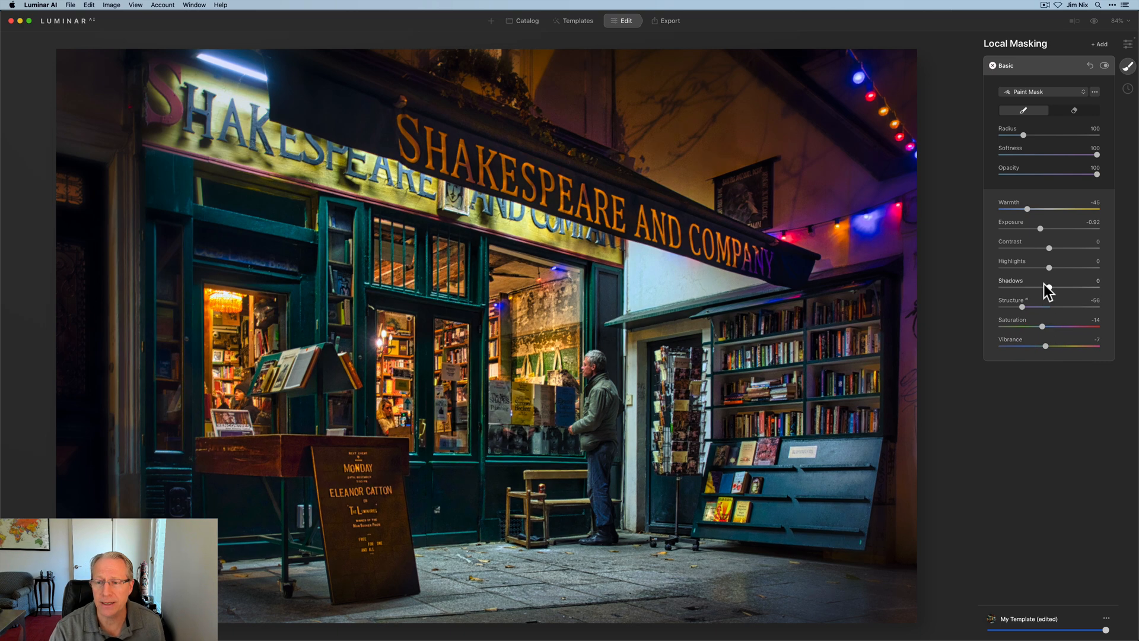
Step: Set the edge layer's Shadows to -26 and Contrast to 12
{"action": "left_click_drag", "start_coordinate": [1061, 288], "coordinate": [1038, 288]}
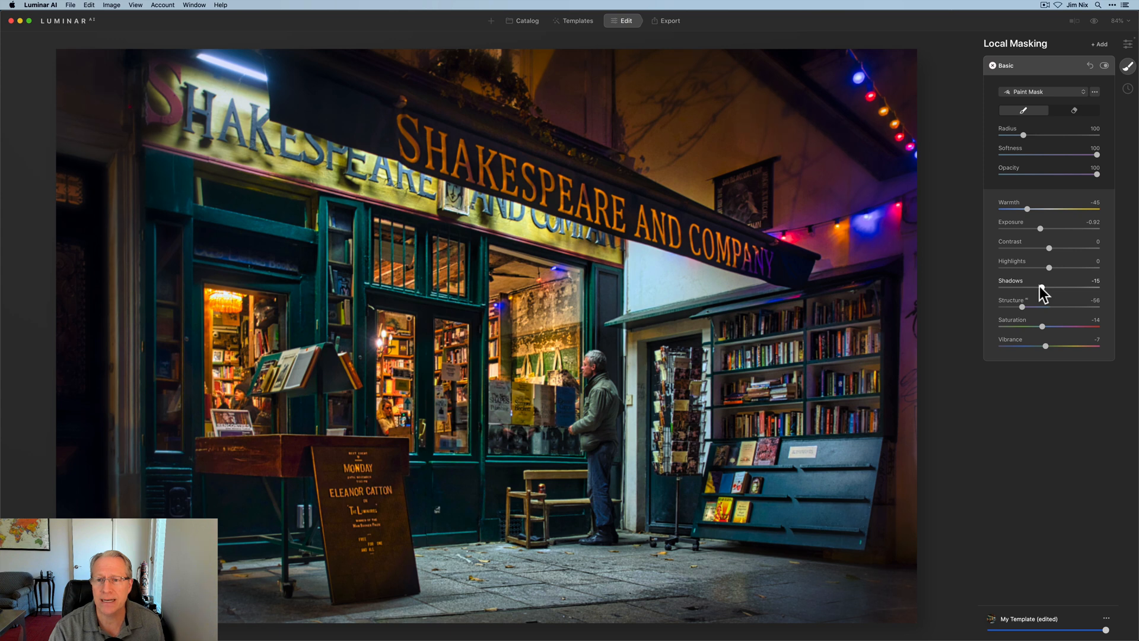
{"action": "left_click_drag", "start_coordinate": [1048, 287], "coordinate": [1039, 287]}
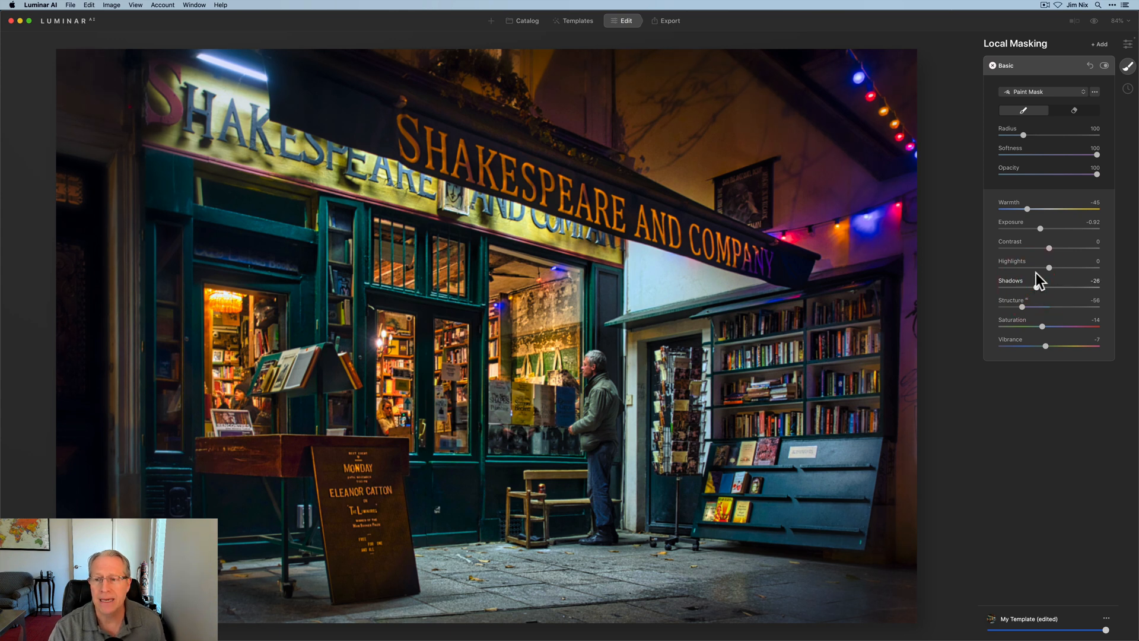
{"action": "left_click_drag", "start_coordinate": [1048, 246], "coordinate": [1058, 247]}
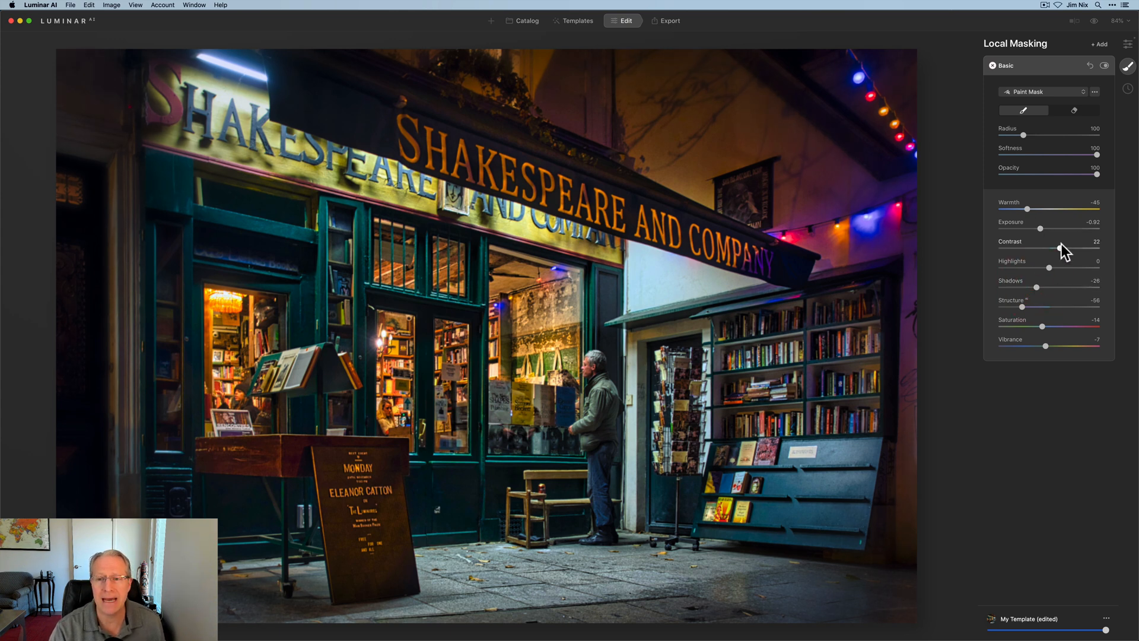
{"action": "left_click_drag", "start_coordinate": [1061, 249], "coordinate": [1050, 249]}
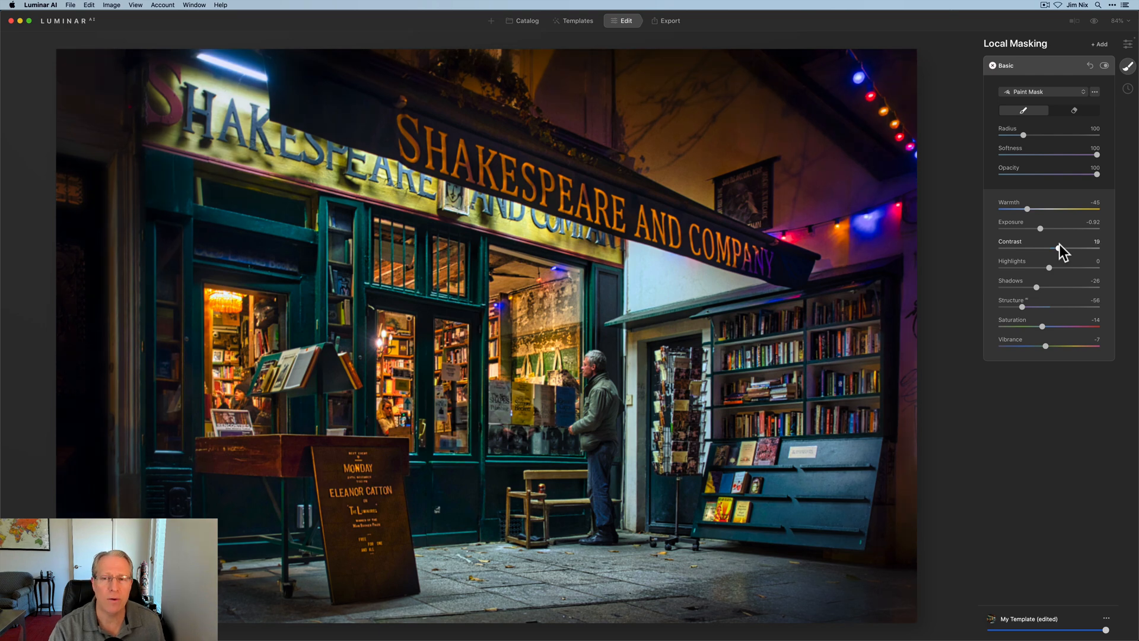
{"action": "left_click_drag", "start_coordinate": [1056, 248], "coordinate": [1048, 249]}
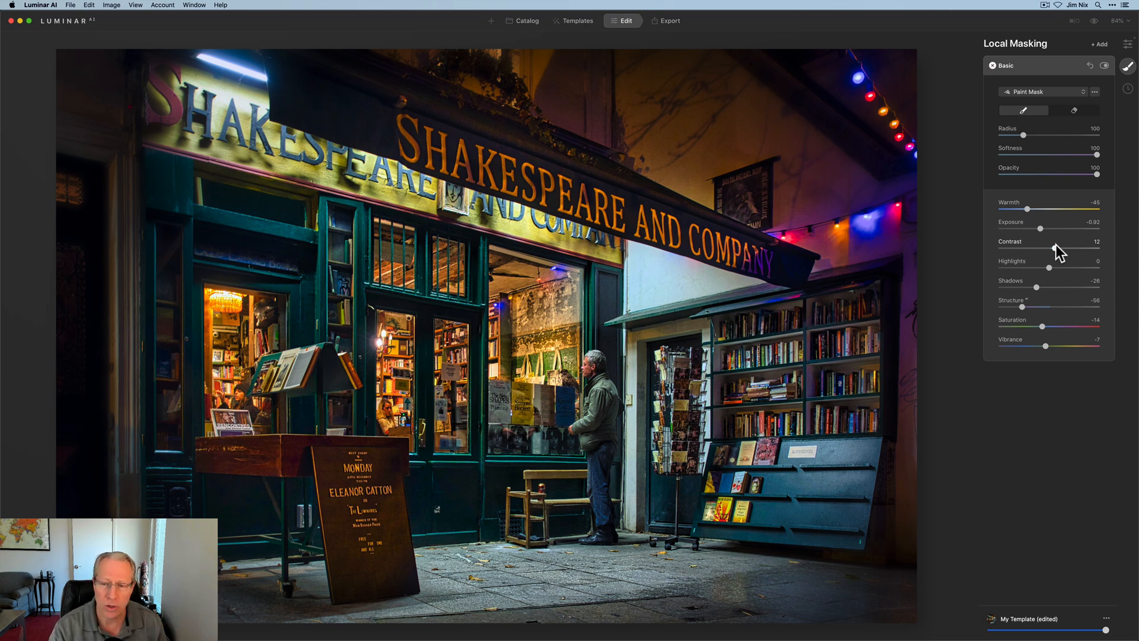
{"action": "left_click", "coordinate": [1073, 66]}
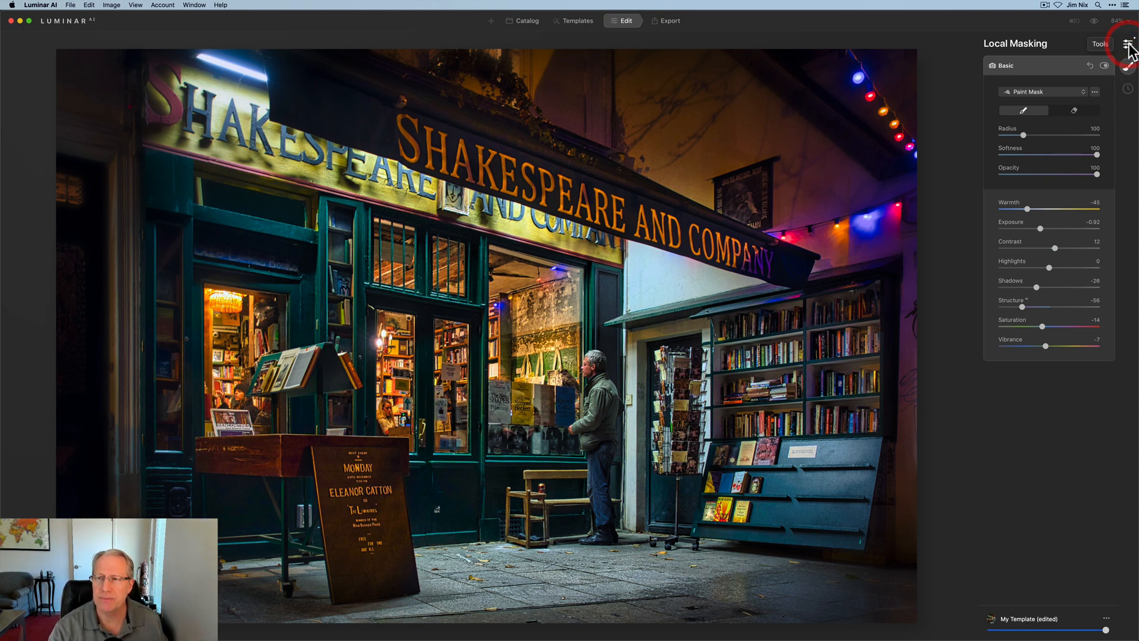
Step: Add a vignette to the bookshop photo with Amount -51 and Size 25
{"action": "left_click", "coordinate": [1128, 43]}
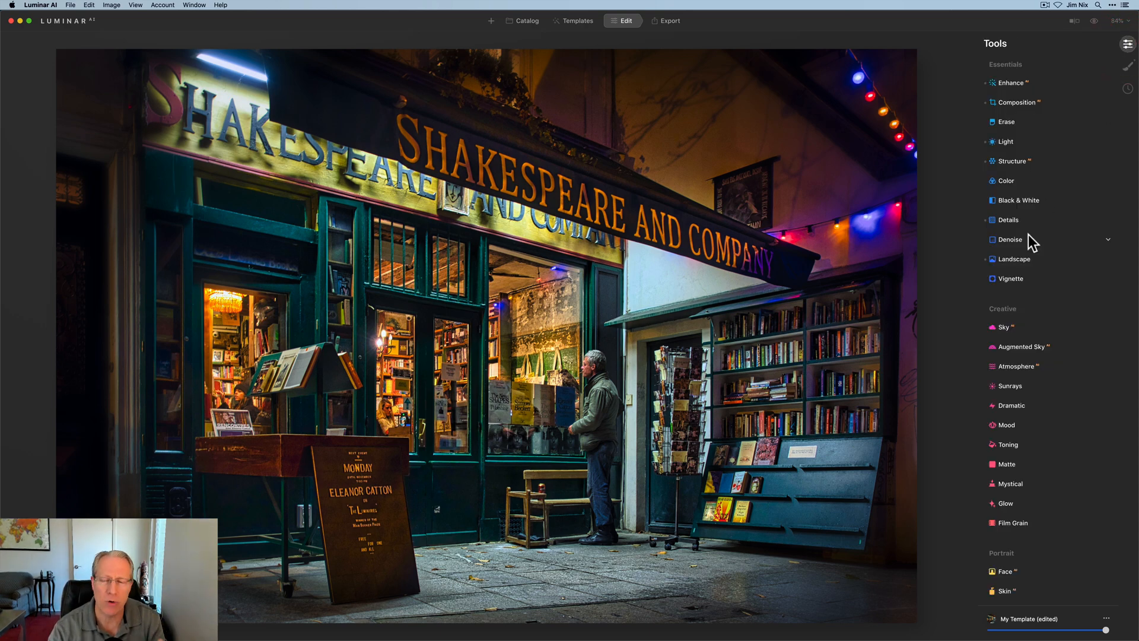
{"action": "left_click", "coordinate": [1010, 279]}
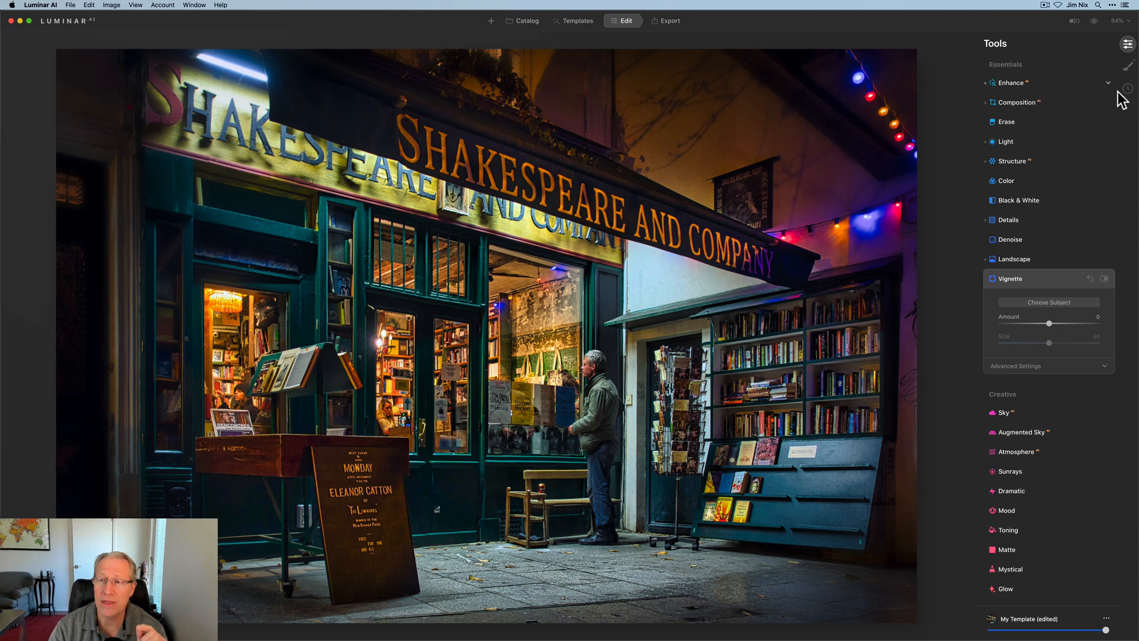
{"action": "mouse_move", "coordinate": [1050, 324]}
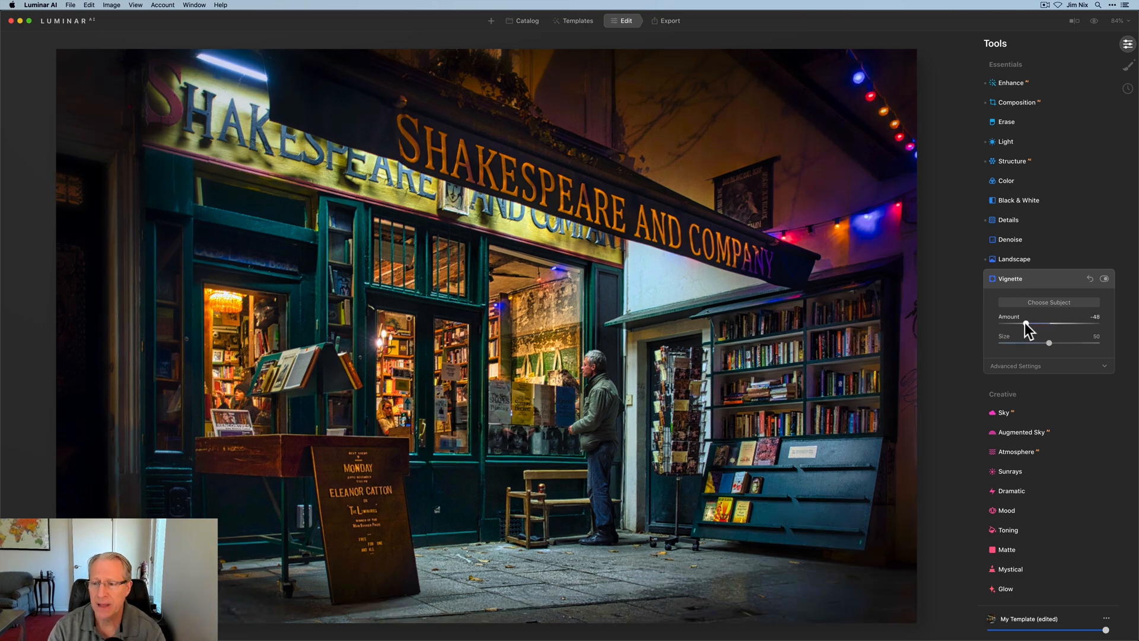
{"action": "left_click_drag", "start_coordinate": [1048, 342], "coordinate": [1049, 343]}
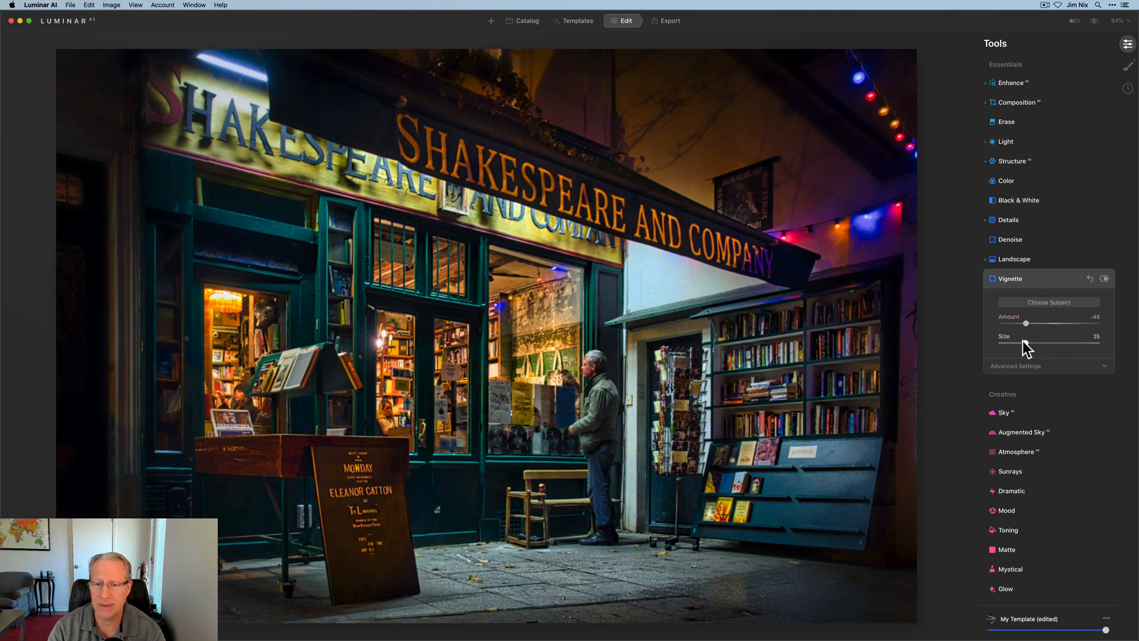
{"action": "left_click_drag", "start_coordinate": [1028, 343], "coordinate": [1022, 344]}
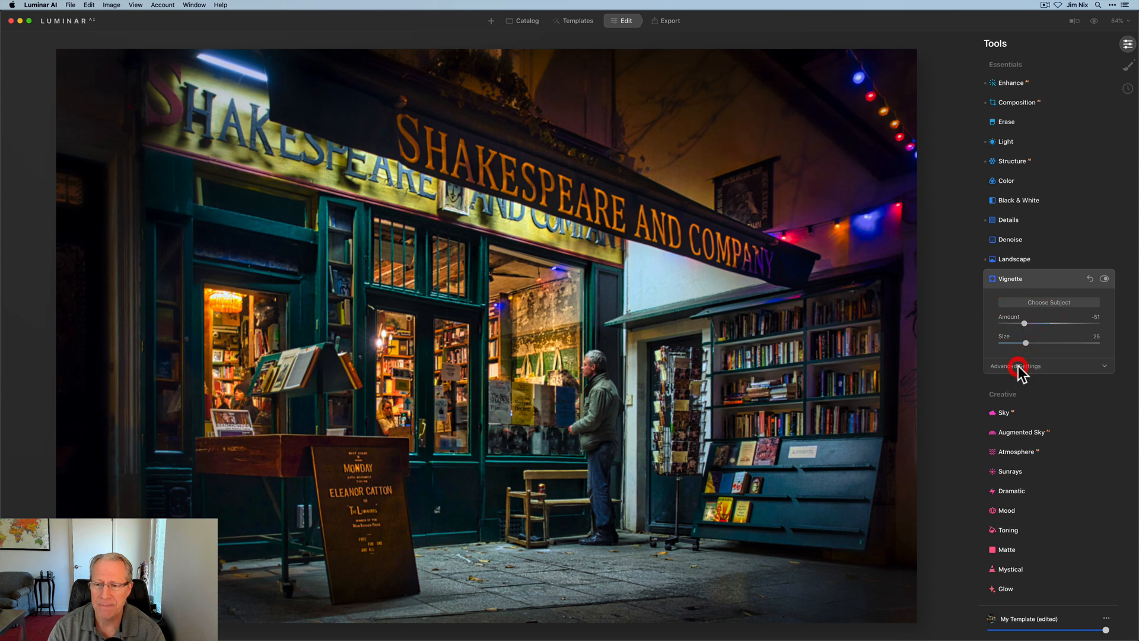
Step: Set the vignette's advanced Inner Light to 40 to brighten the centre
{"action": "left_click", "coordinate": [1015, 366]}
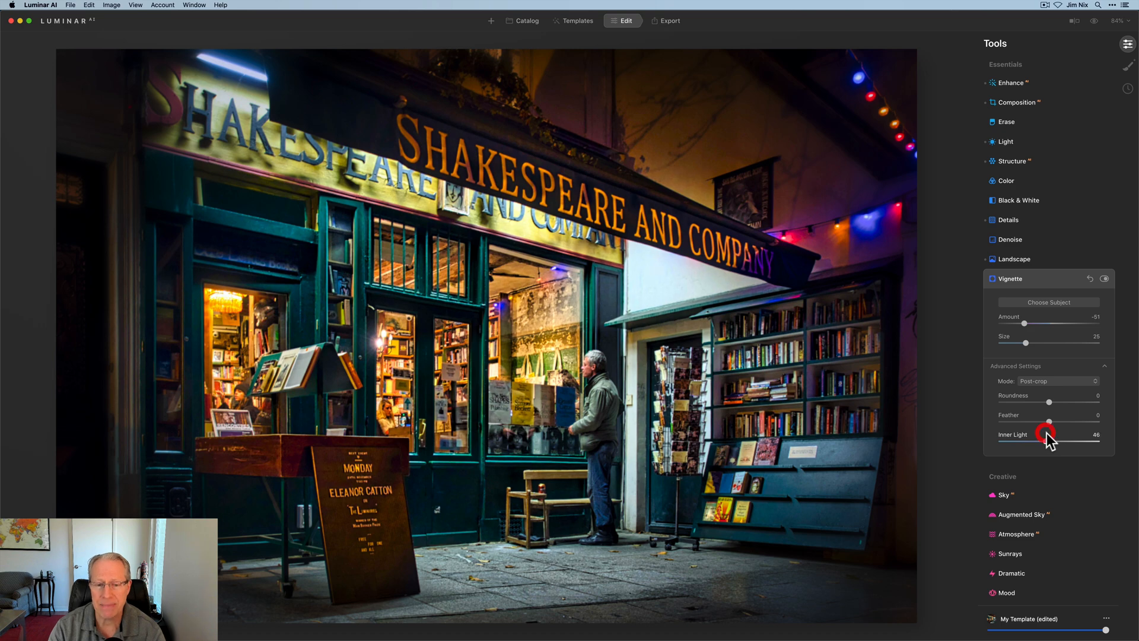
{"action": "left_click_drag", "start_coordinate": [1049, 435], "coordinate": [1045, 434]}
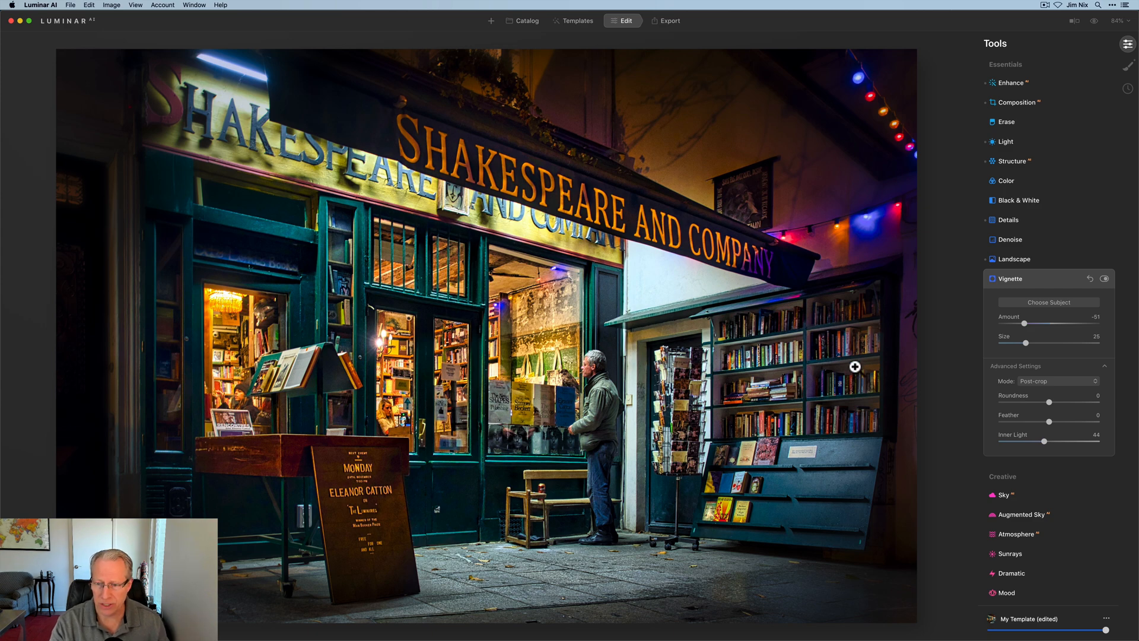
{"action": "left_click", "coordinate": [1103, 278]}
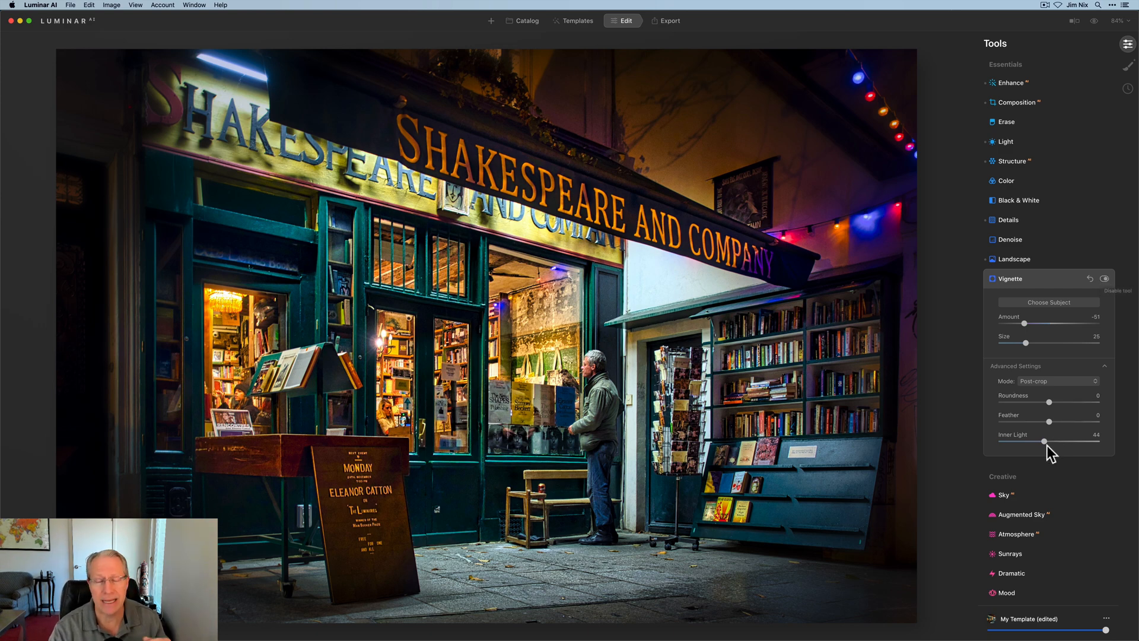
{"action": "left_click_drag", "start_coordinate": [1045, 441], "coordinate": [1035, 441]}
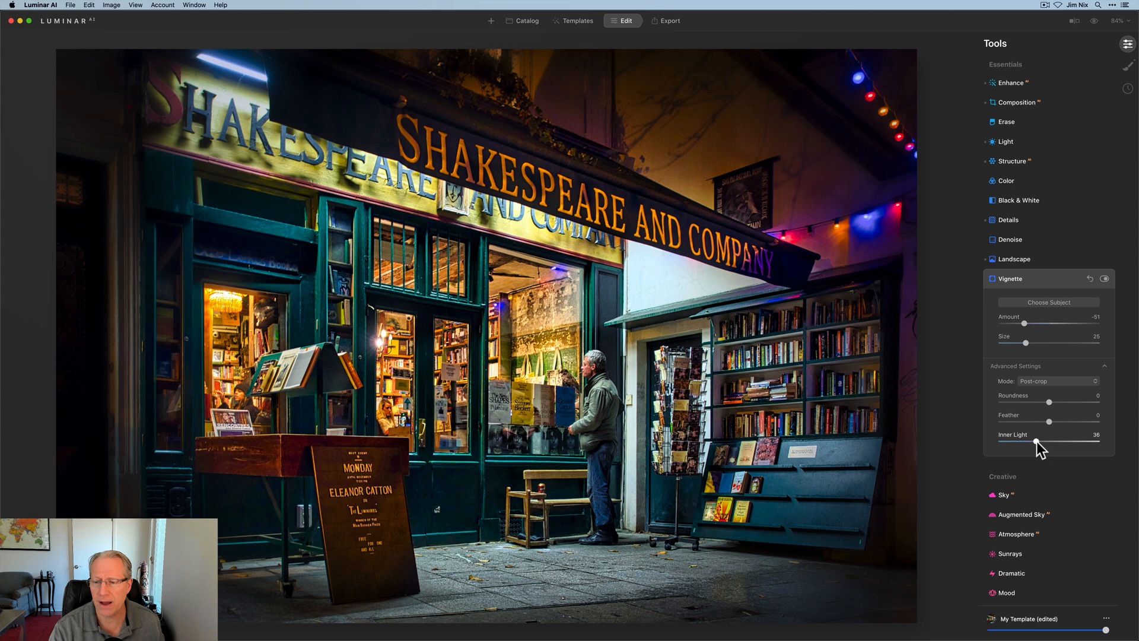
{"action": "left_click_drag", "start_coordinate": [1037, 444], "coordinate": [1041, 444]}
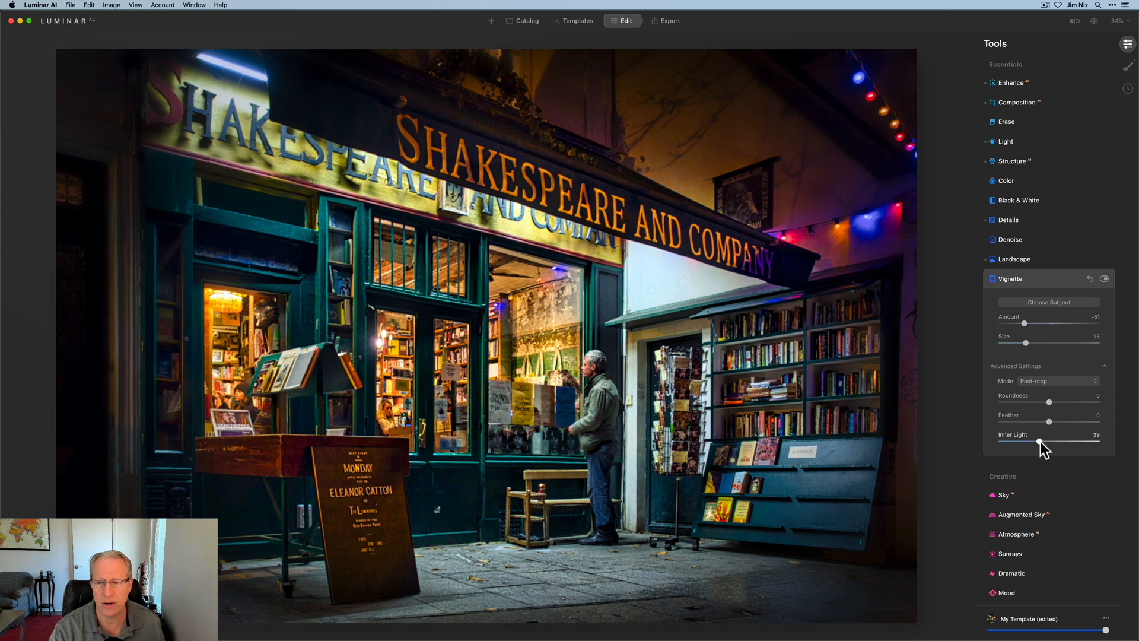
{"action": "left_click_drag", "start_coordinate": [1039, 444], "coordinate": [1041, 445]}
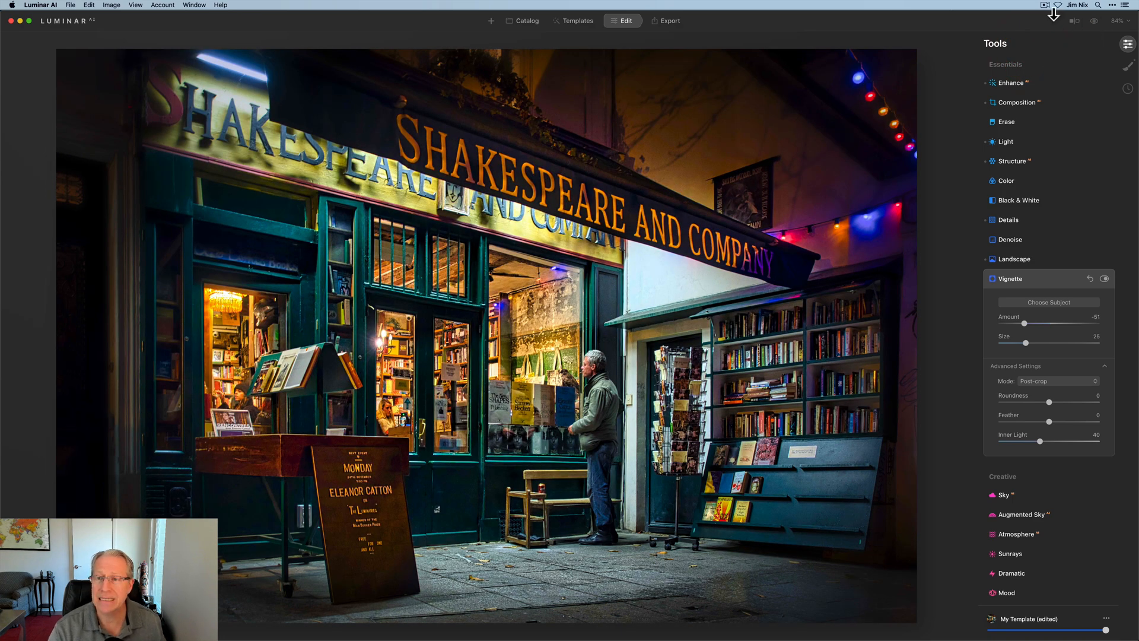
{"action": "left_click", "coordinate": [1076, 22]}
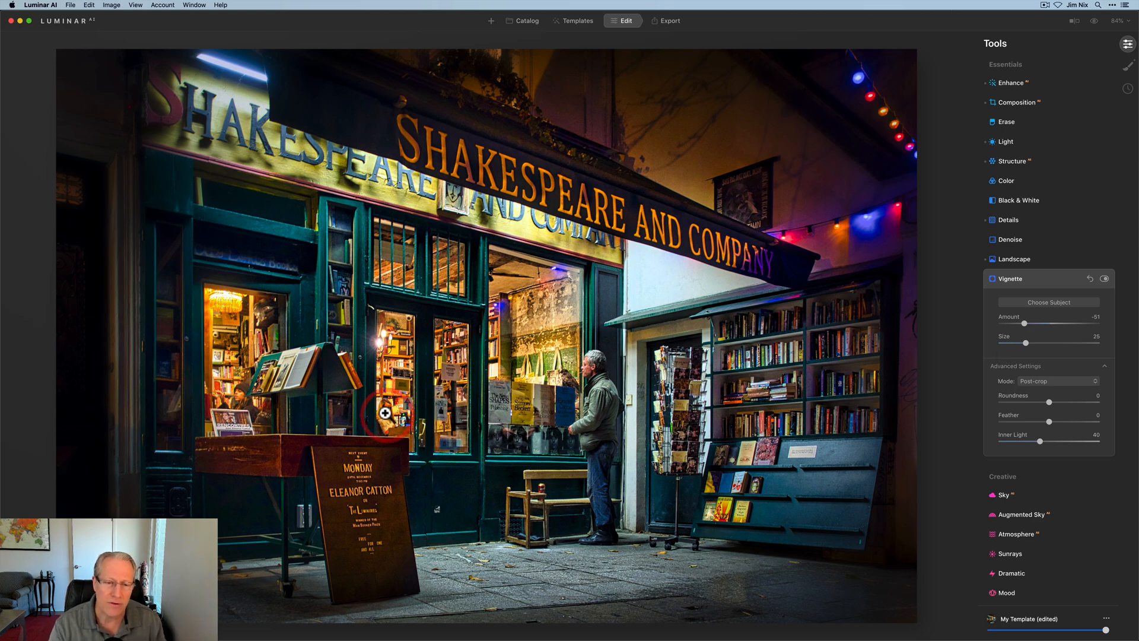
{"action": "left_click", "coordinate": [384, 420]}
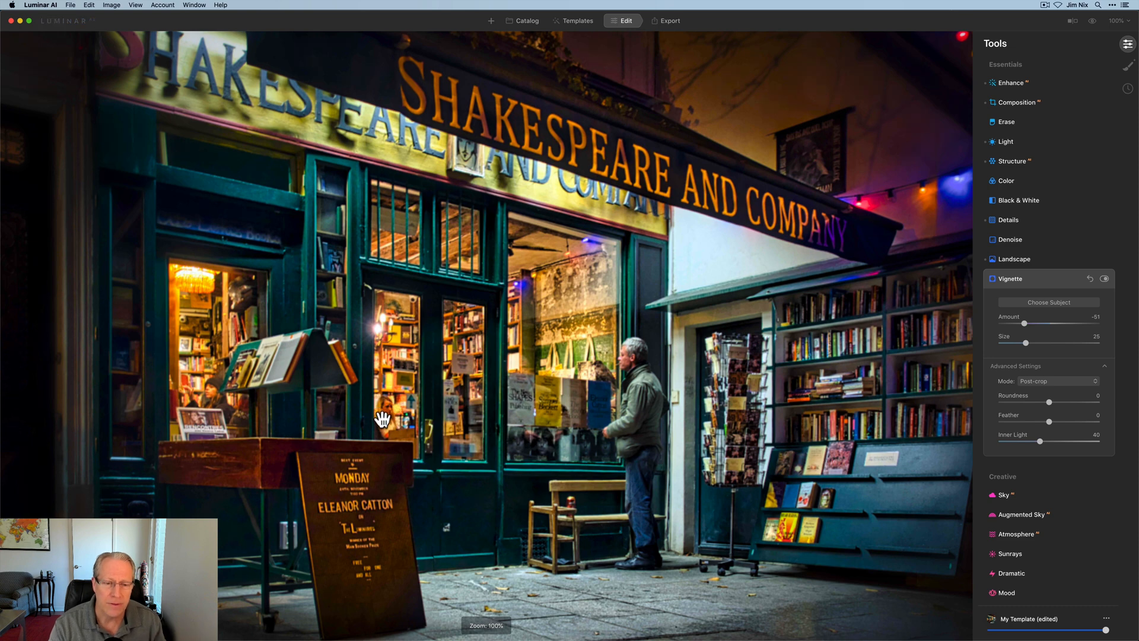
{"action": "mouse_move", "coordinate": [392, 430]}
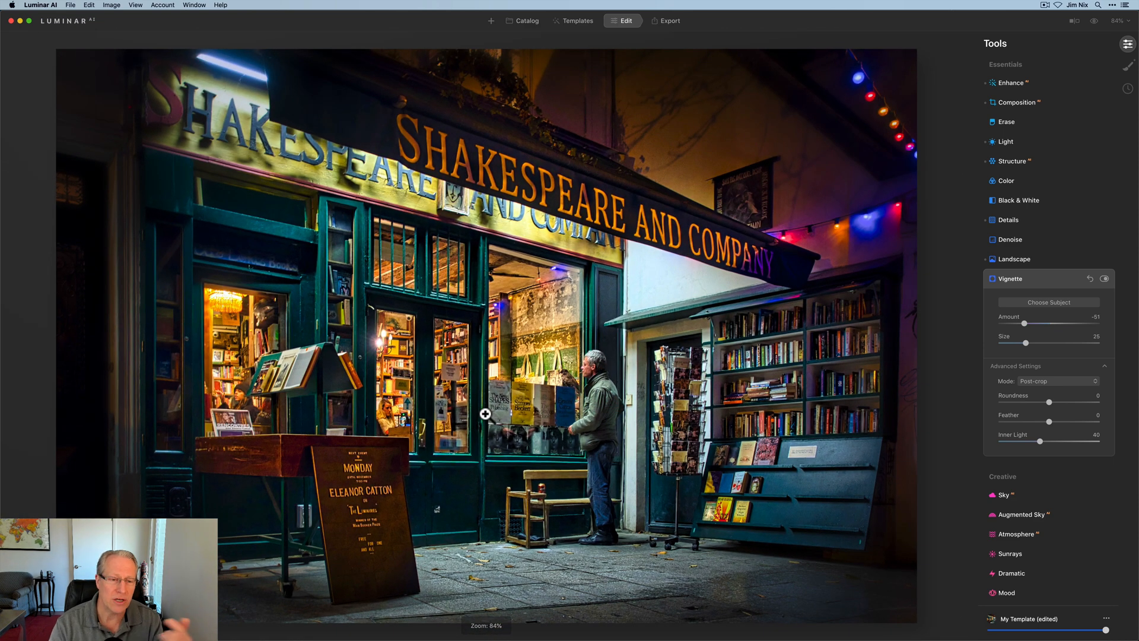
{"action": "mouse_move", "coordinate": [147, 361]}
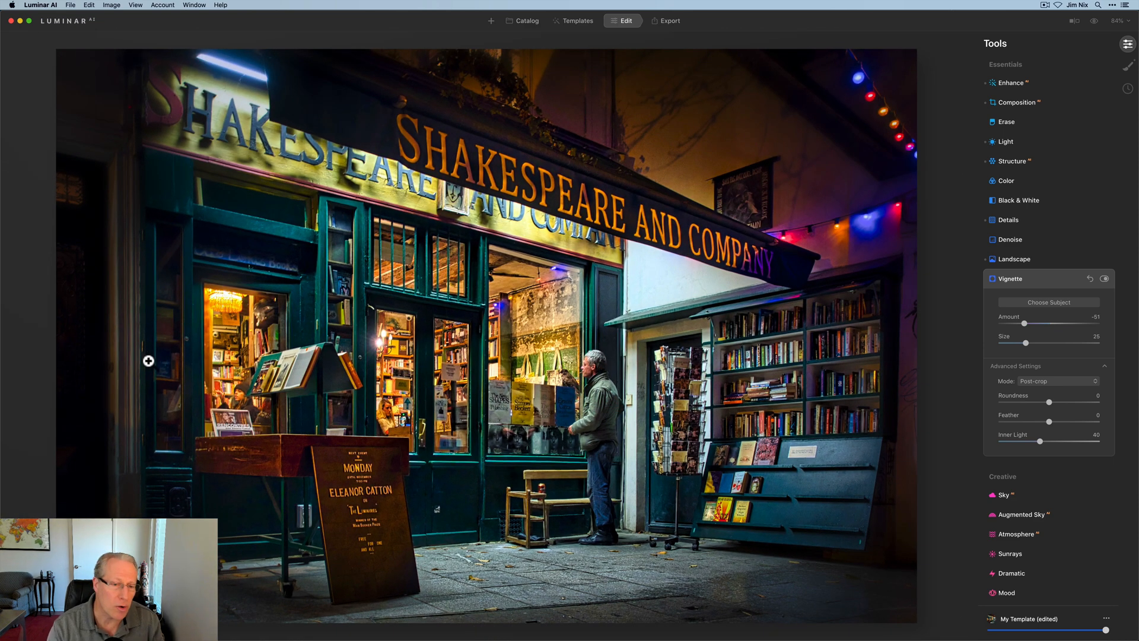